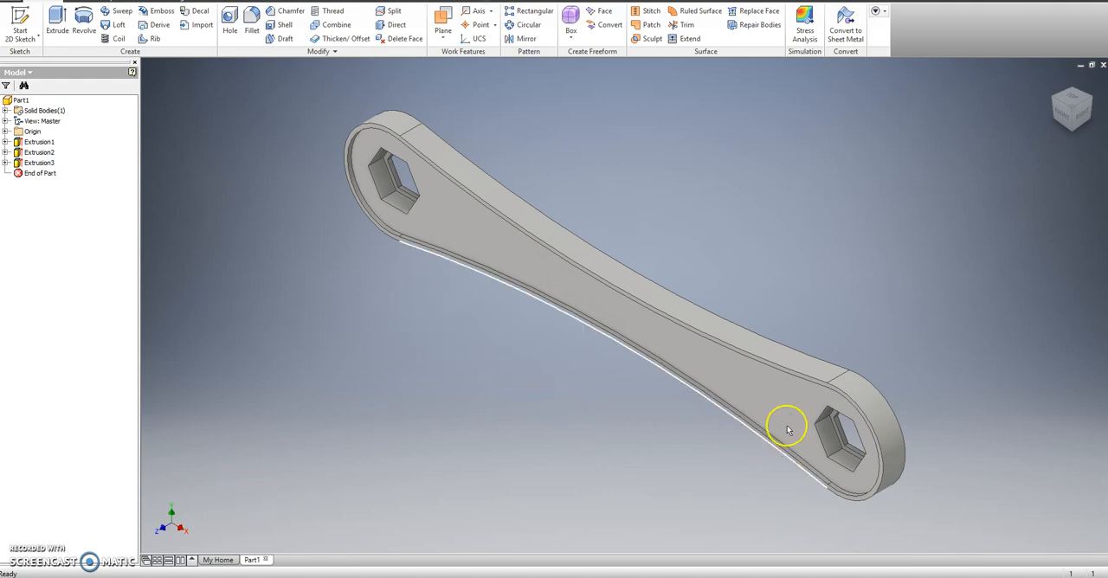
mouse_move(291, 139)
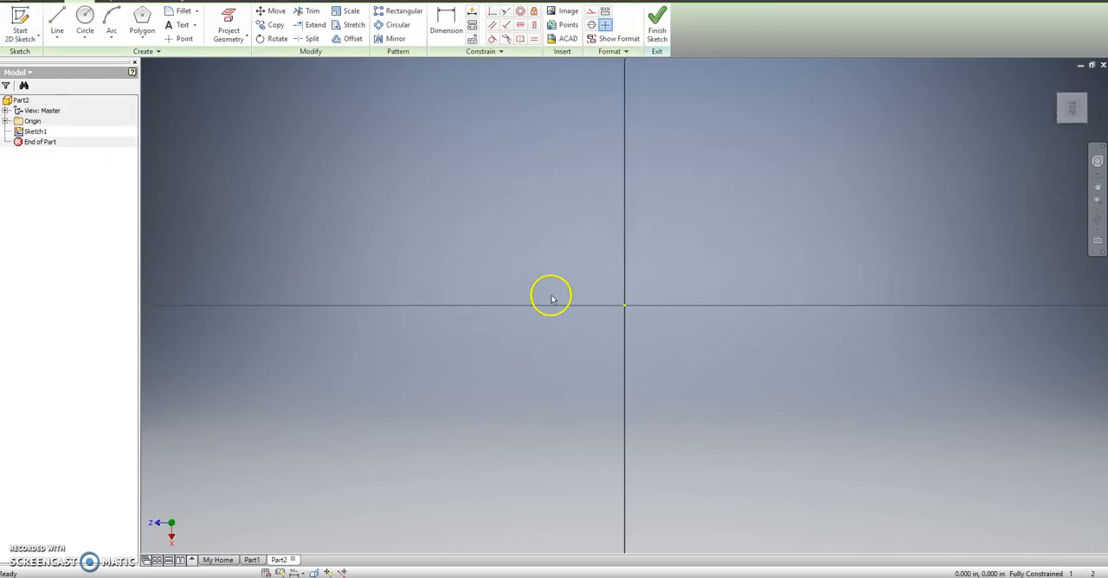
- Draw two 0.625-diameter circles, the first on the origin, with centres dimensioned 3.000 apart
right_click(551, 297)
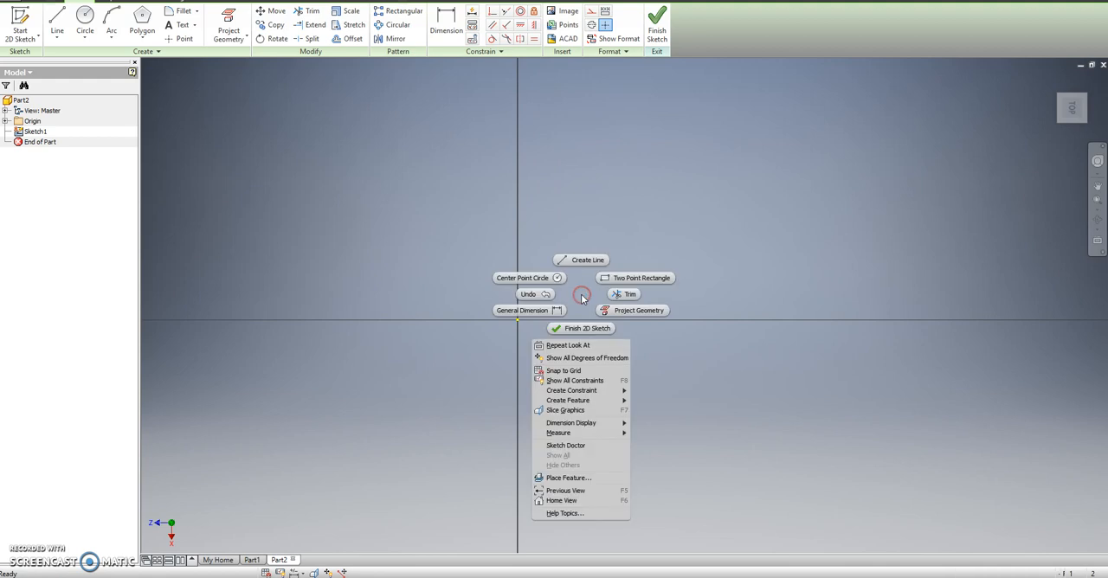
left_click(523, 277)
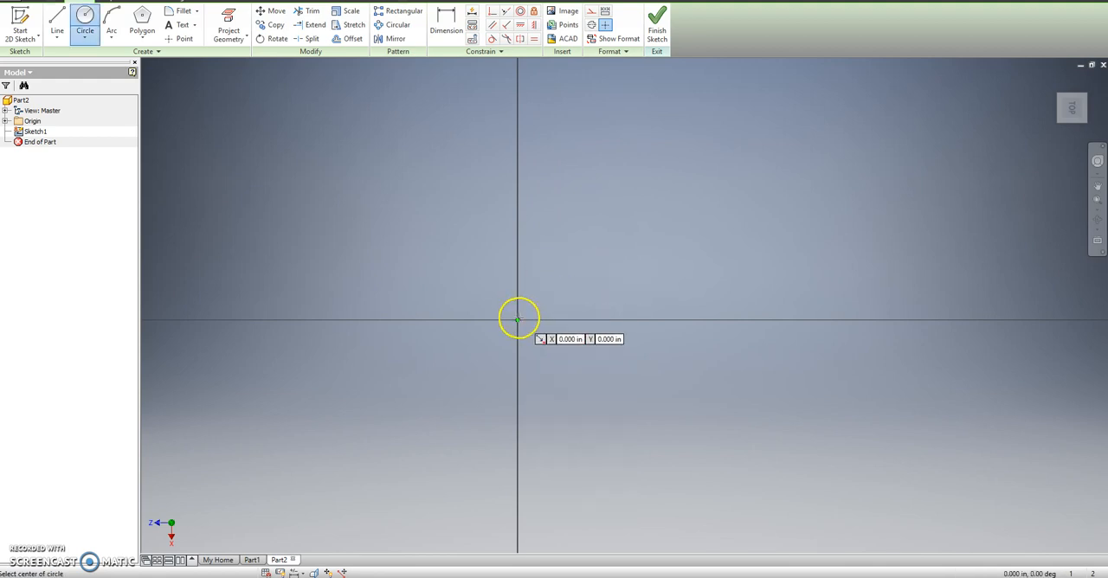
left_click(518, 322)
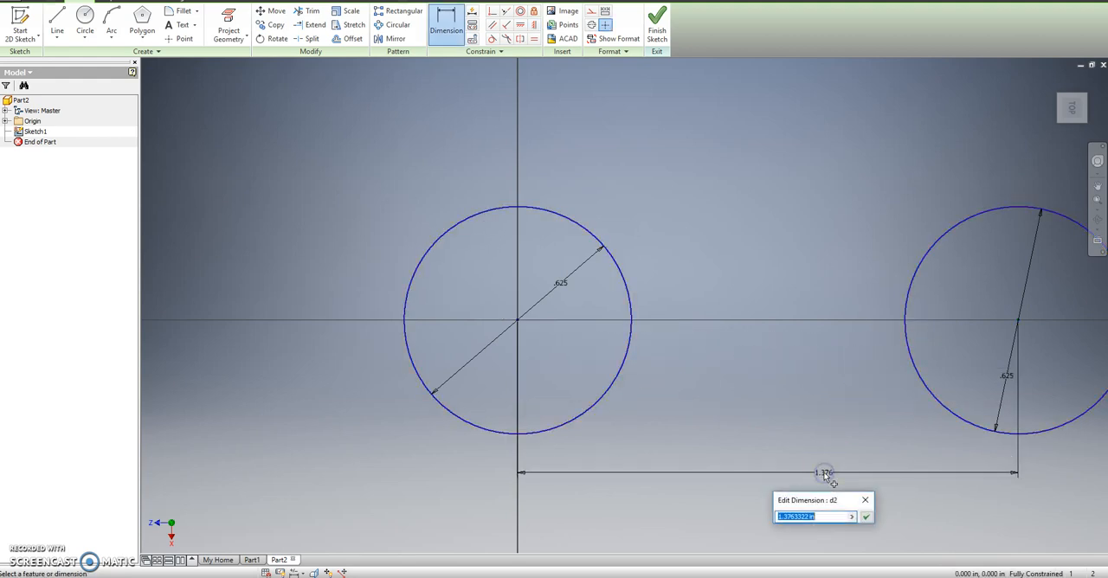
left_click(866, 515)
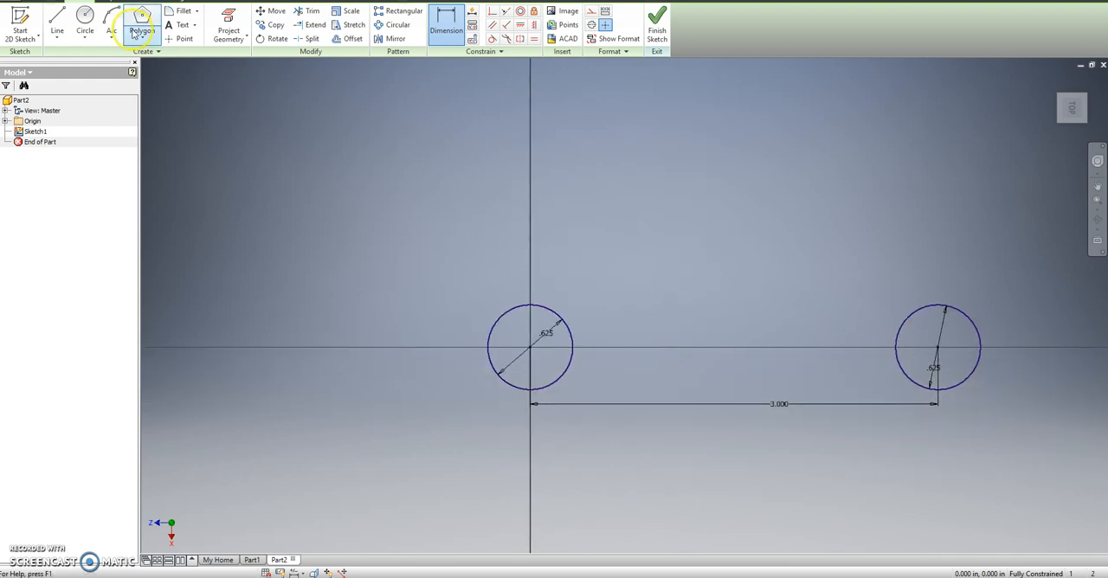
- Centre a six-sided polygon in each circle and dimension both hexagons to 0.300
left_click(142, 19)
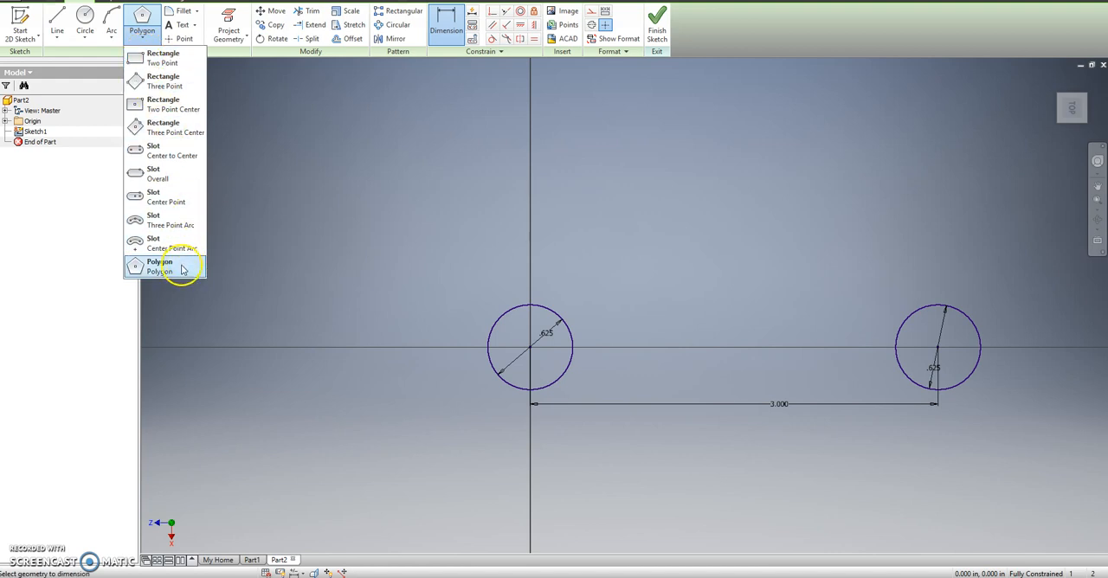
left_click(159, 267)
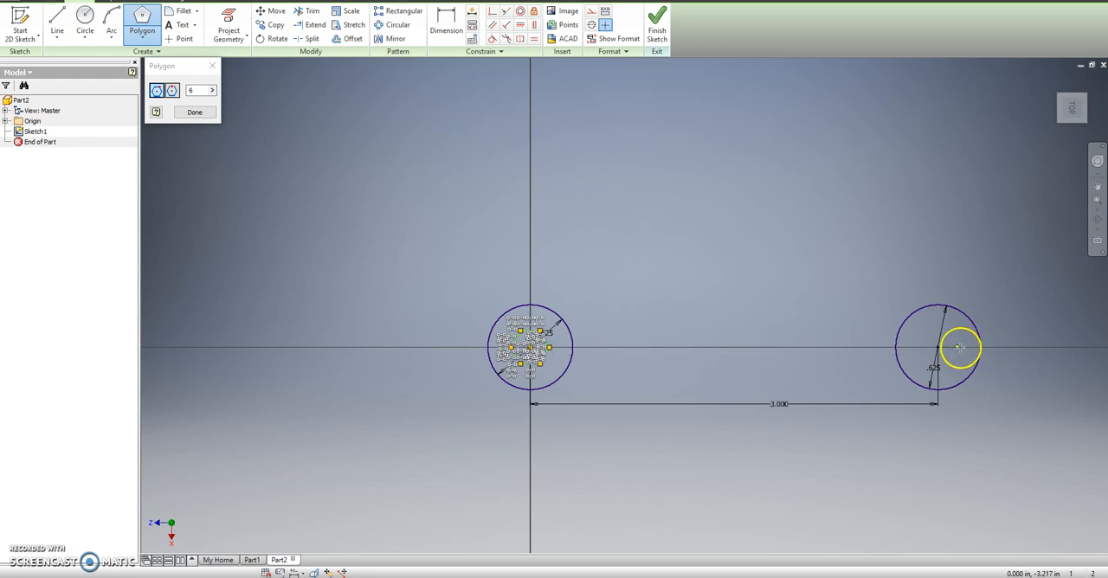
left_click(939, 347)
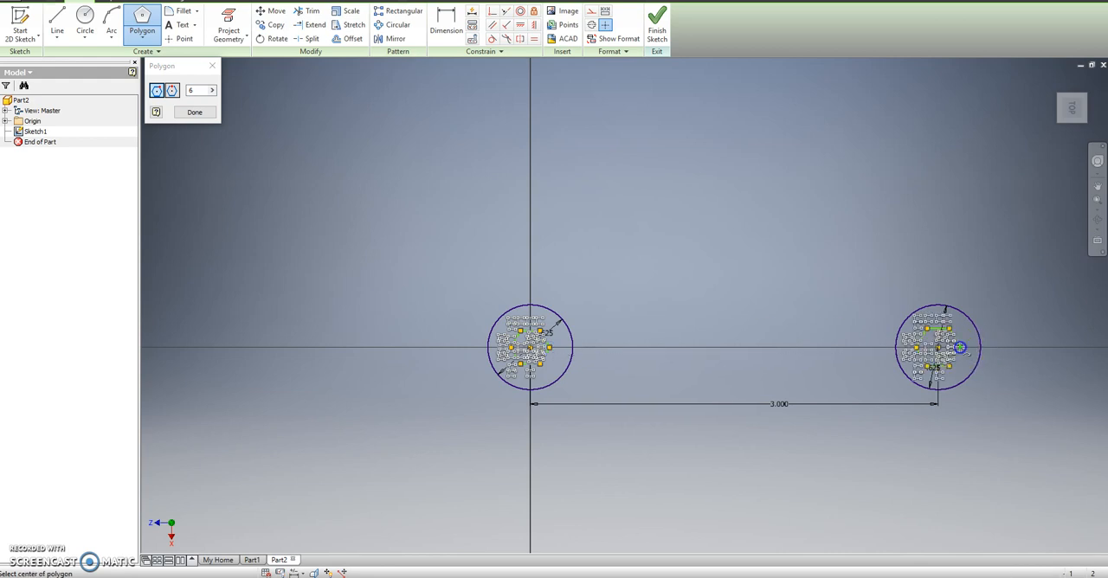
left_click(446, 24)
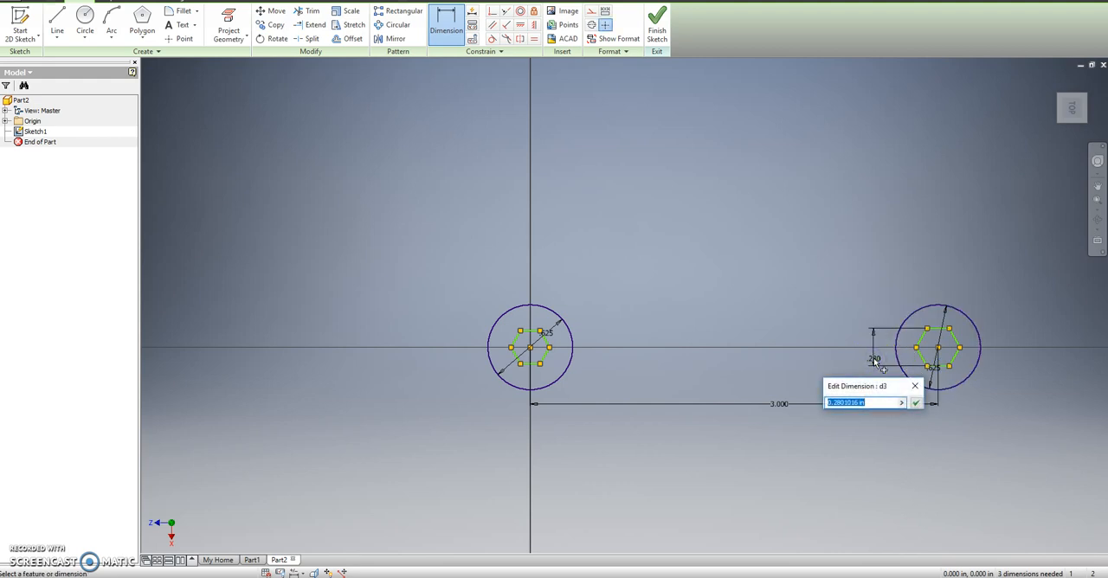
left_click(914, 402)
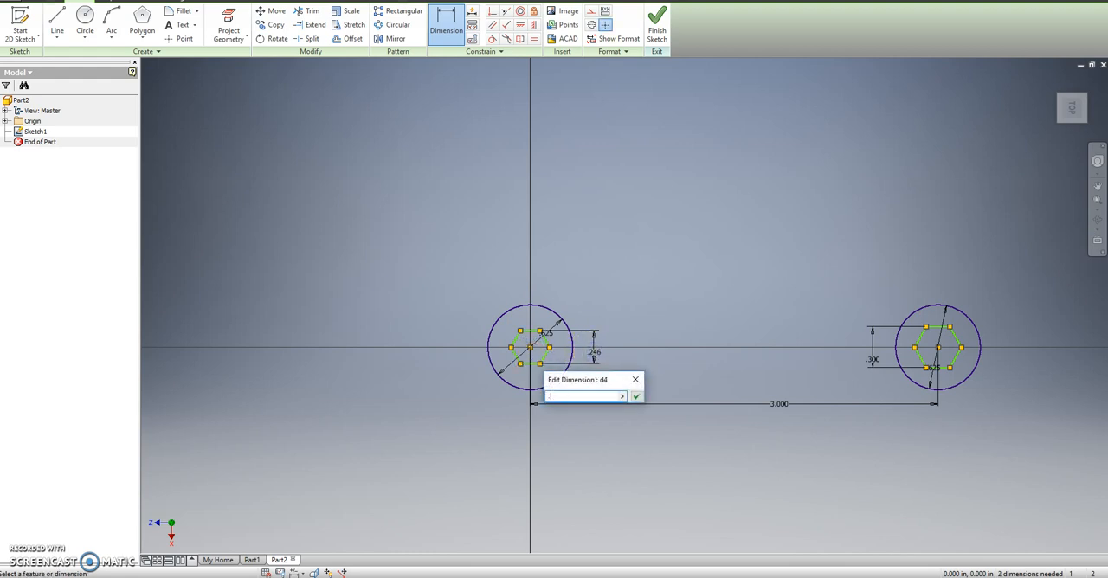
left_click(637, 396)
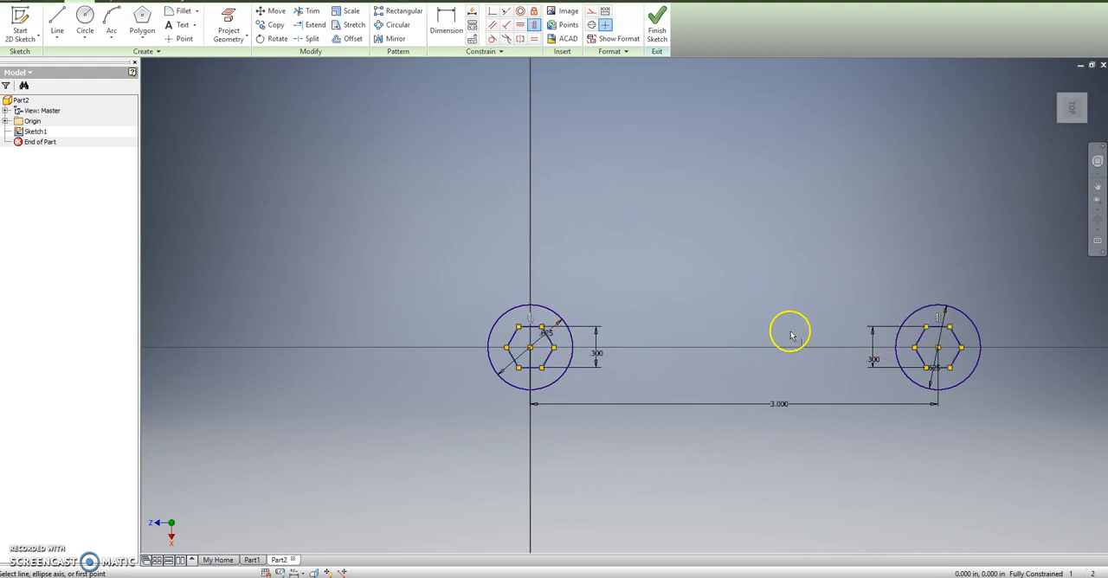
mouse_move(821, 334)
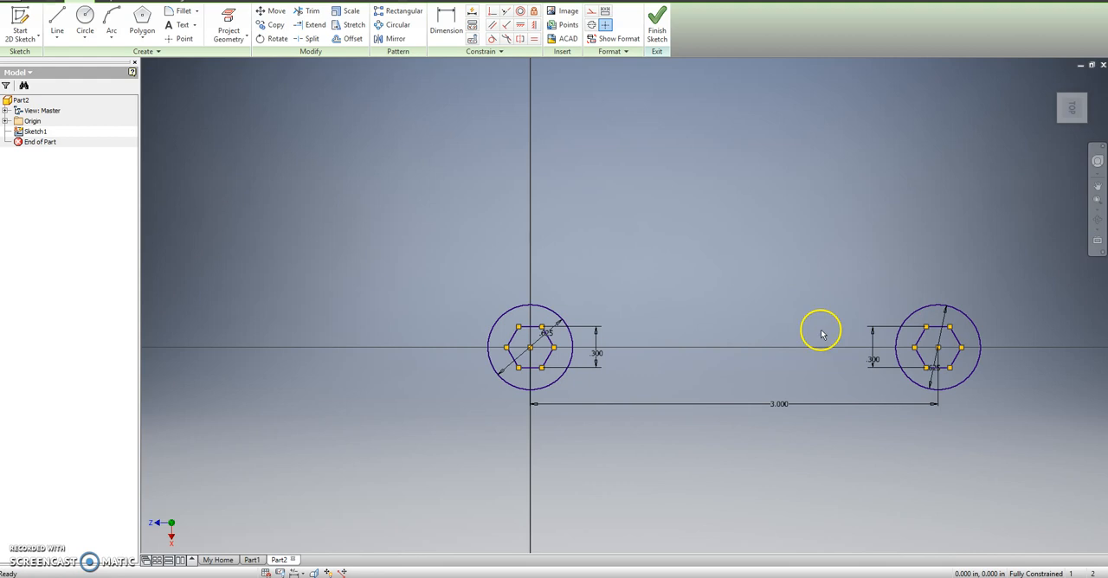
- Draw three-point arcs above and below linking the circles and constrain them tangent to both circles
left_click(142, 18)
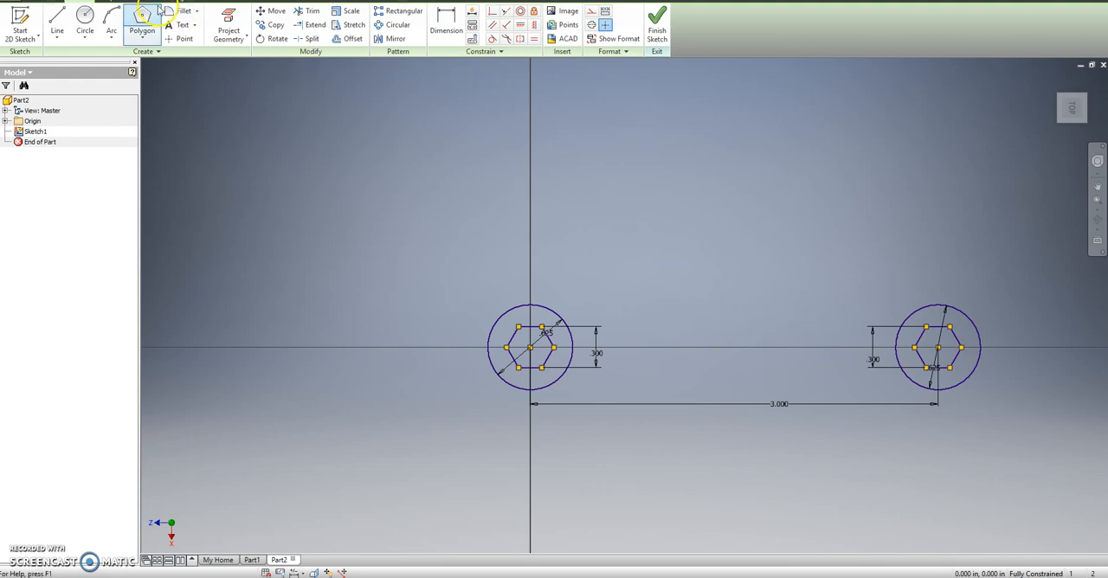
left_click(111, 20)
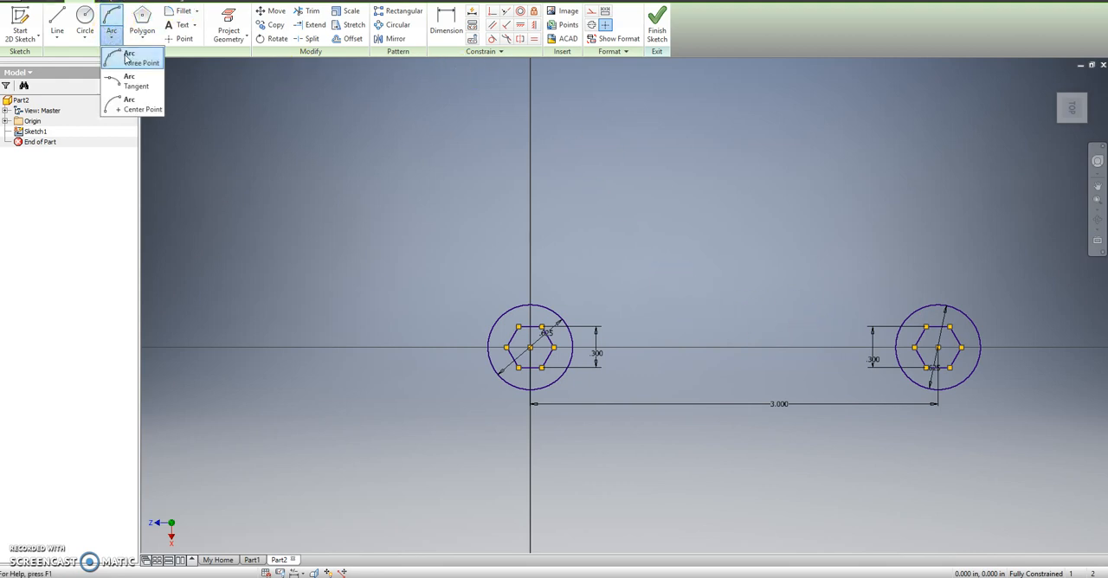
left_click(130, 59)
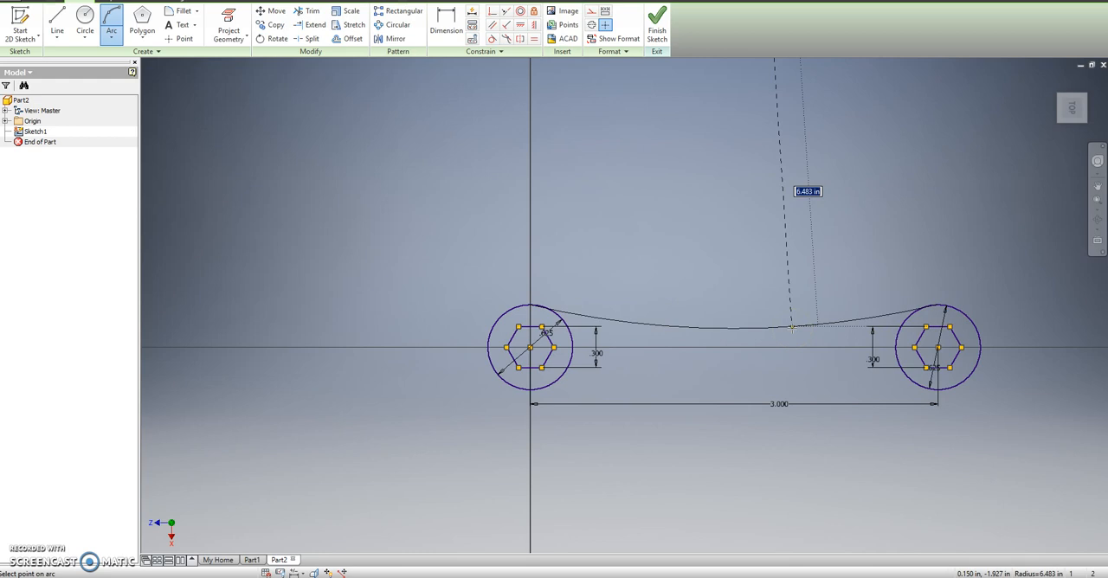
mouse_move(648, 393)
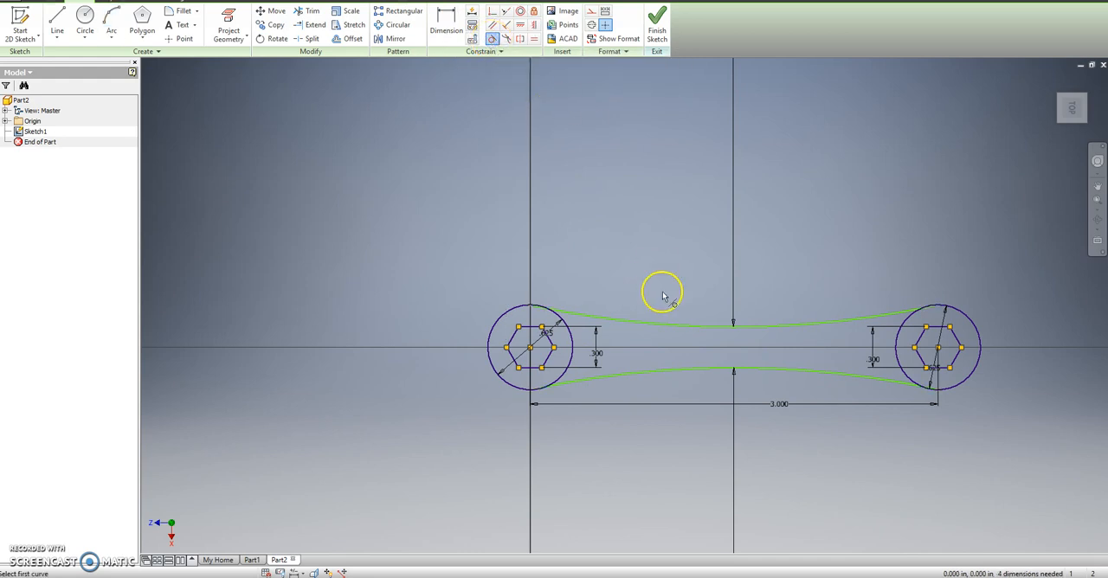
left_click(592, 325)
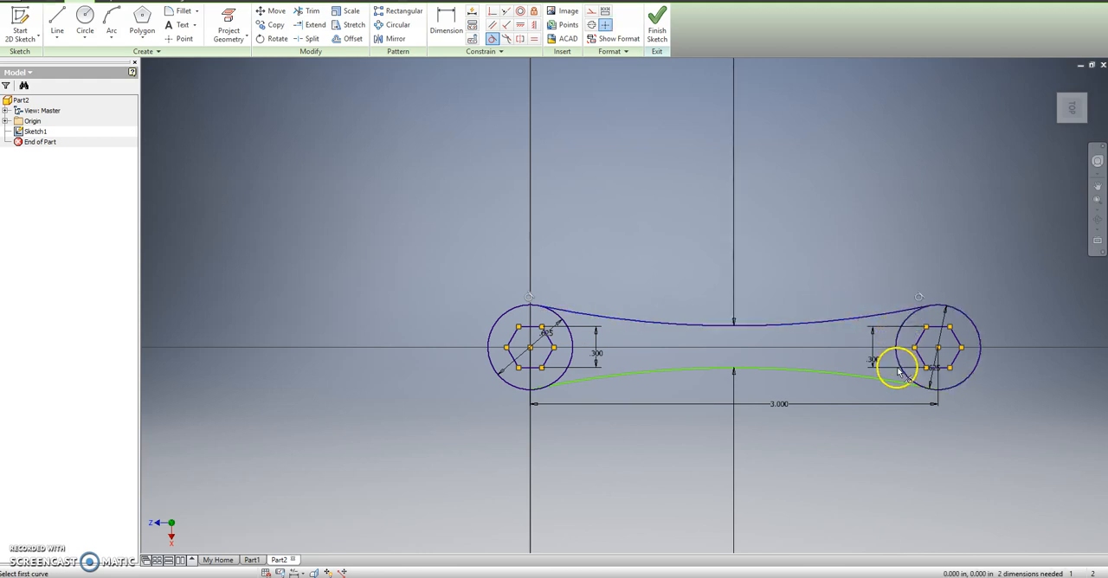
left_click(904, 374)
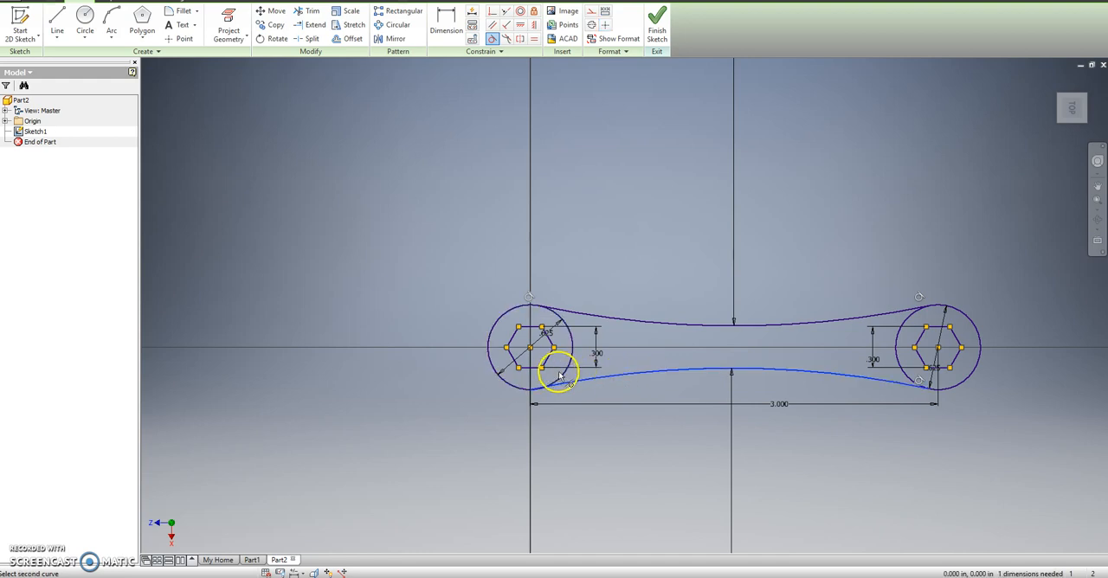
right_click(557, 367)
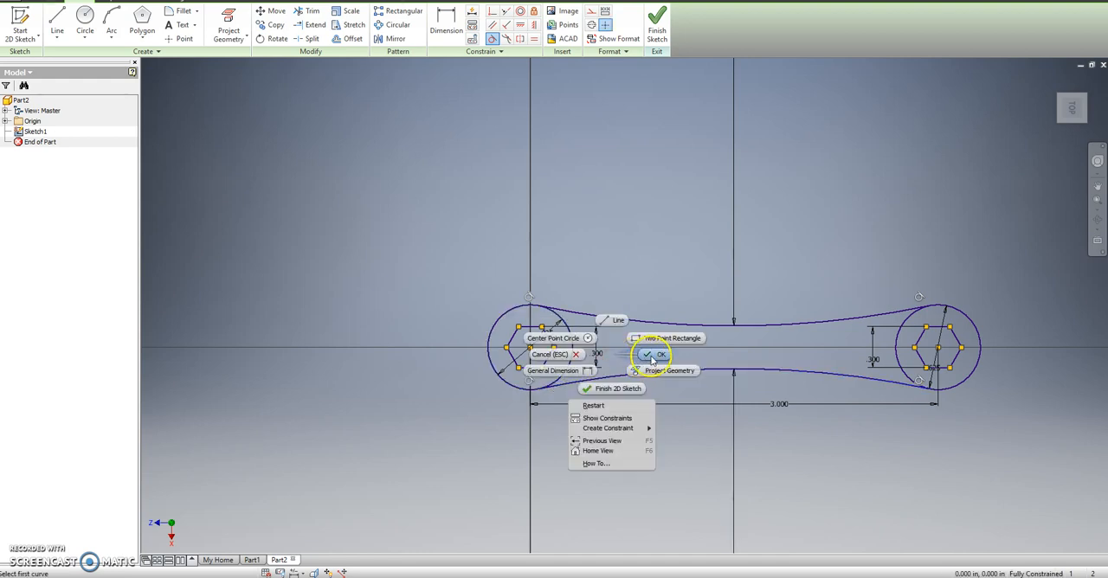
- Finish the sketch and extrude the wrench profile, leaving the hexagons as through-holes
left_click(654, 355)
type(".12")
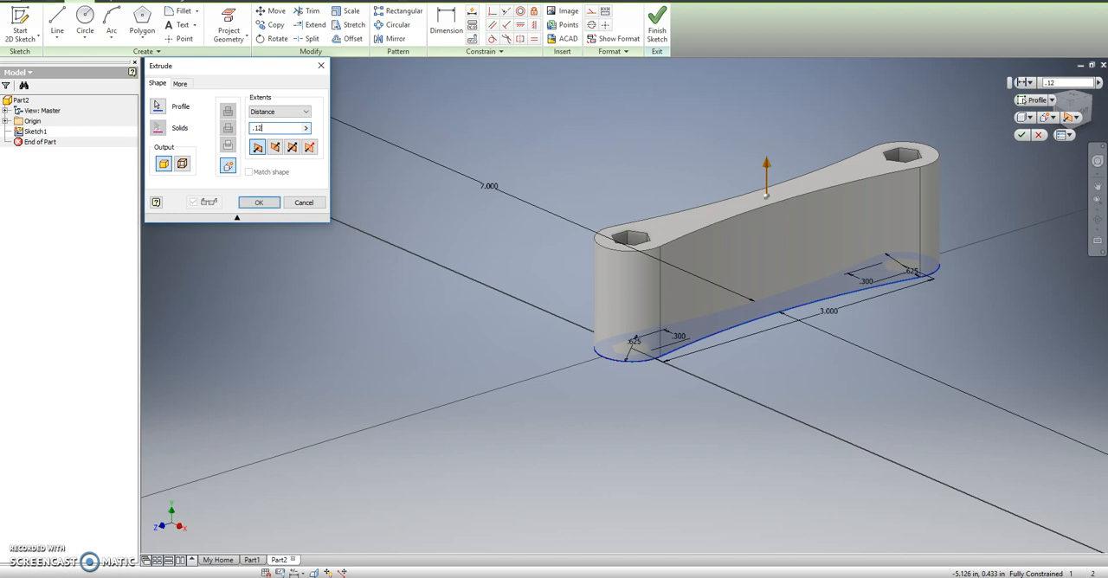
left_click(260, 201)
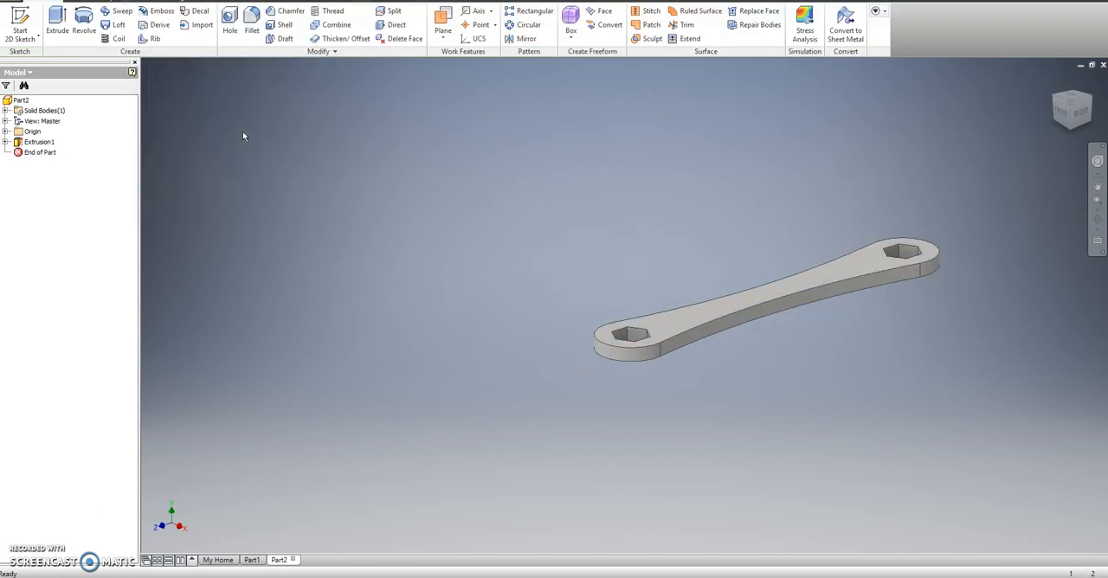
- Sketch on the top face, project the wrench's outer edges and offset the outline inward
right_click(662, 332)
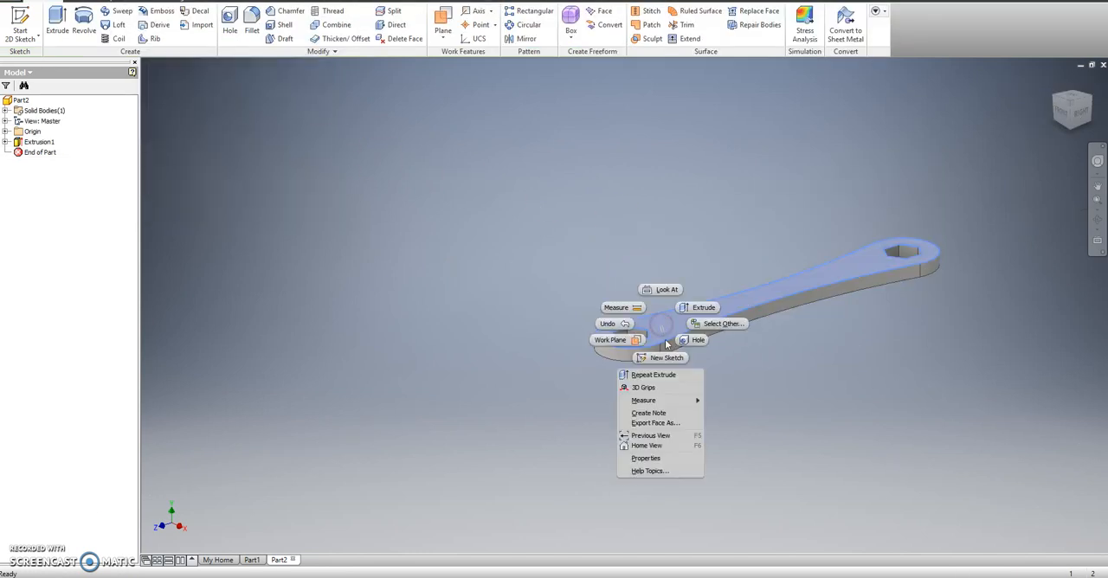
left_click(664, 357)
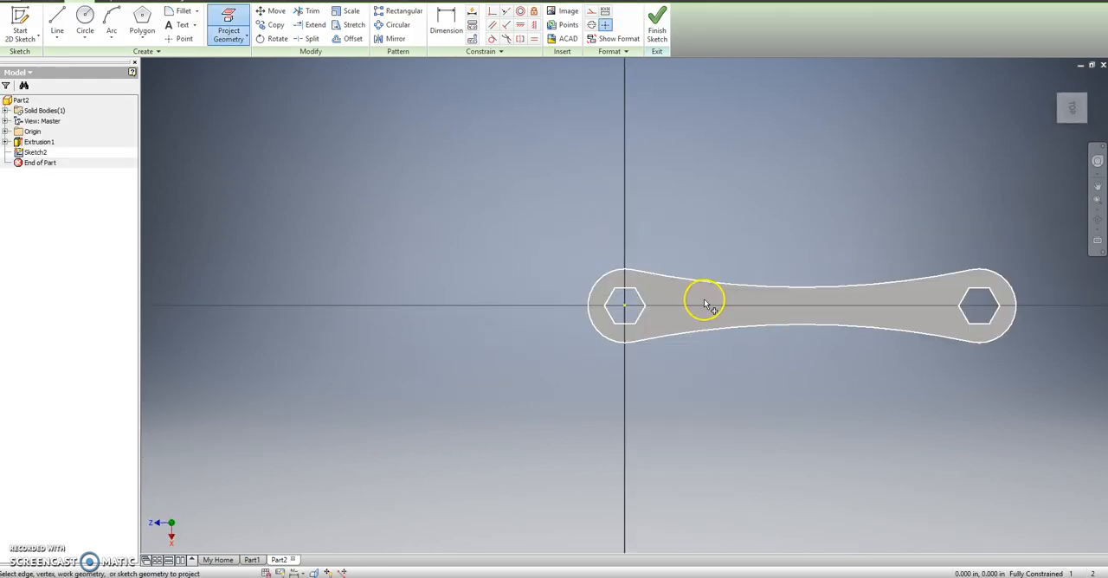
left_click(395, 38)
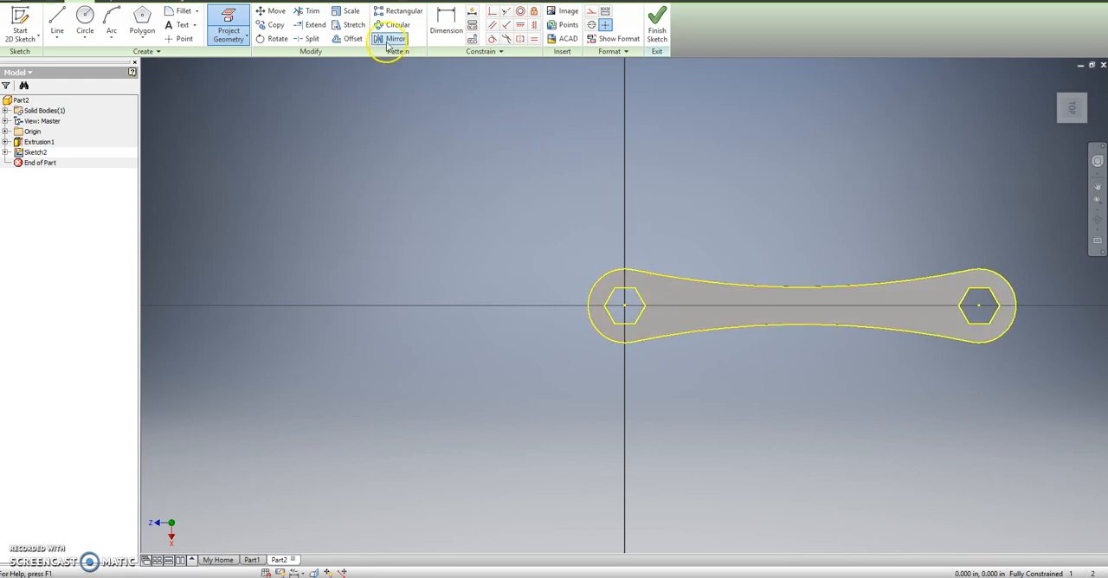
left_click(353, 38)
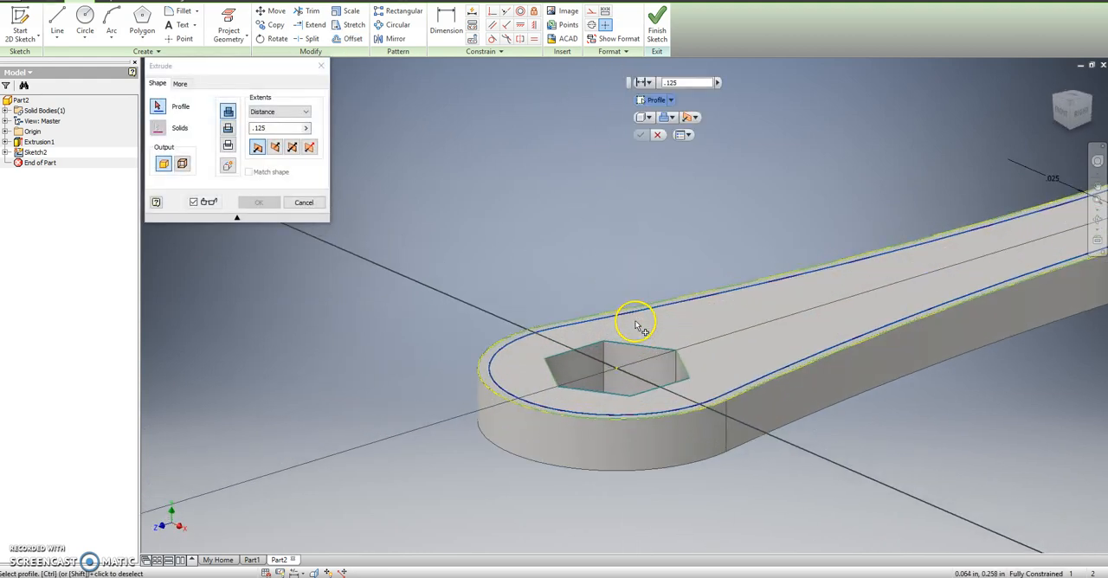
mouse_move(485, 367)
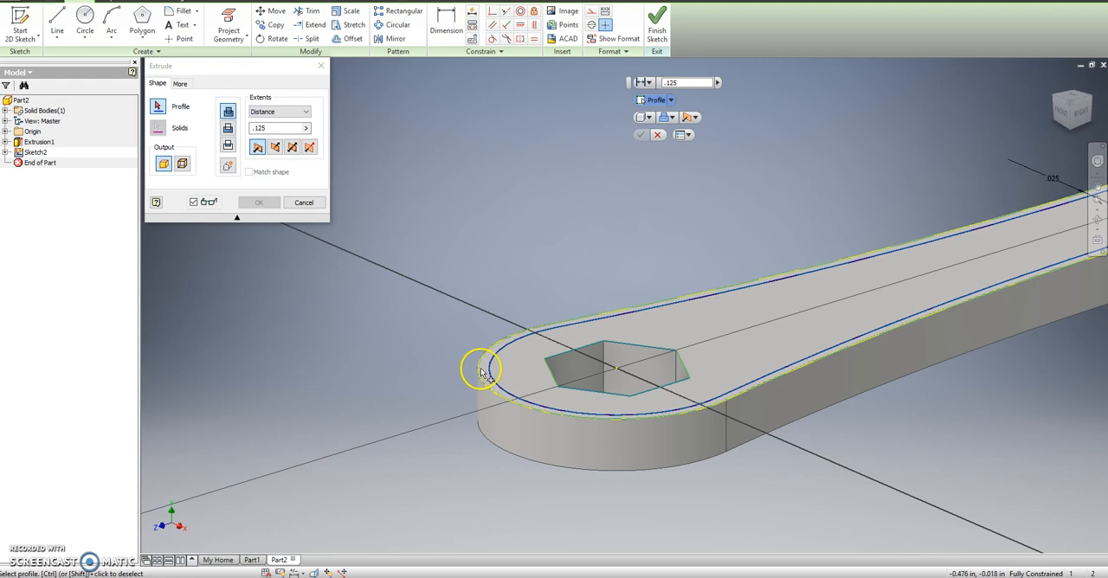
- Extrude the band between the outlines .025 with the direction flipped to form the edge rim
left_click(481, 367)
type(".025")
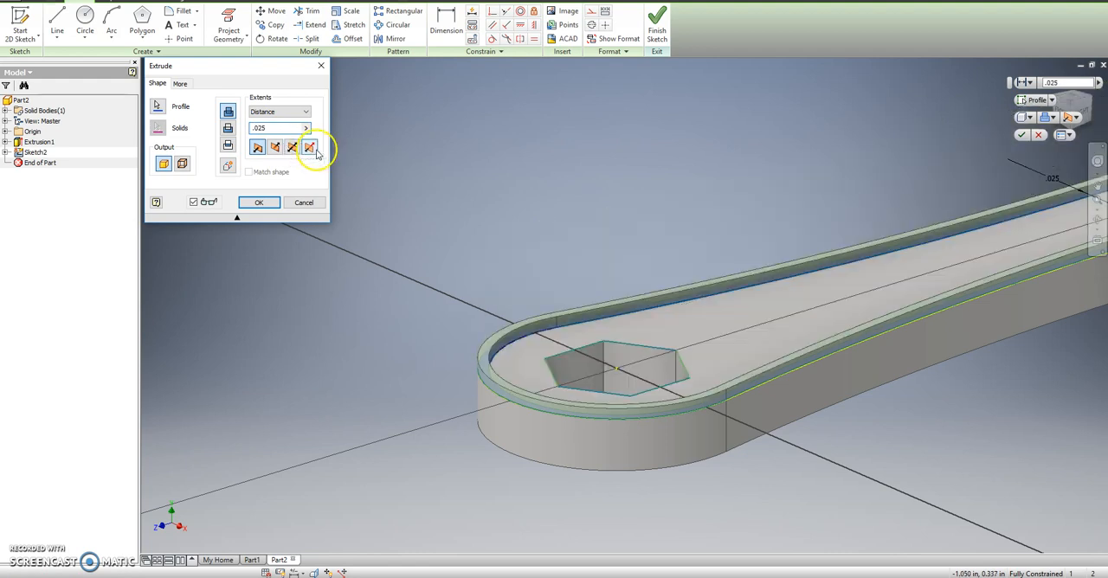
left_click(260, 201)
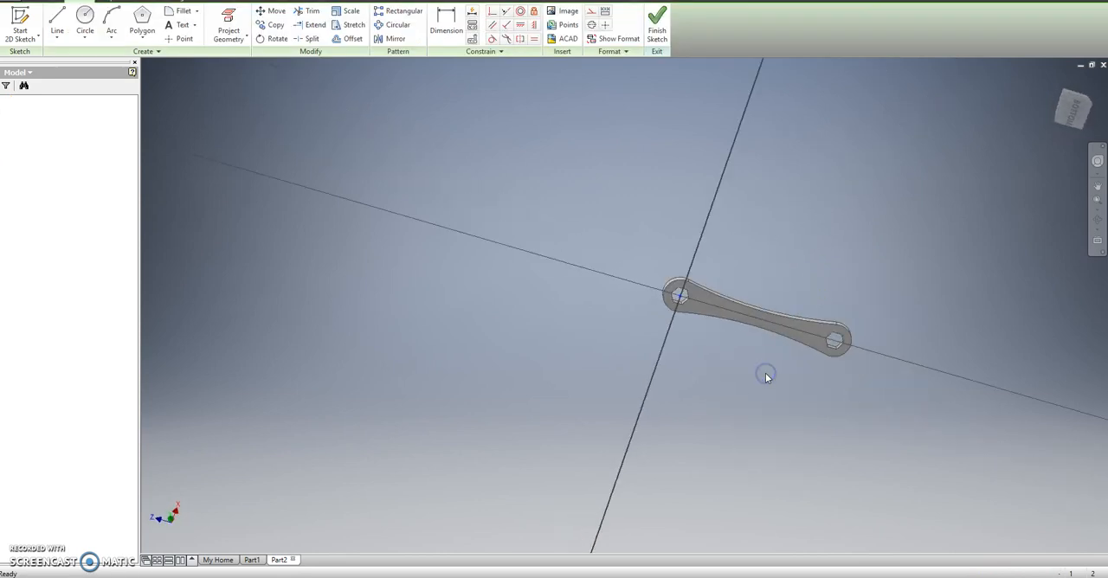
- Start a new sketch on the face and offset an outline outward around each hexagonal hole
right_click(672, 308)
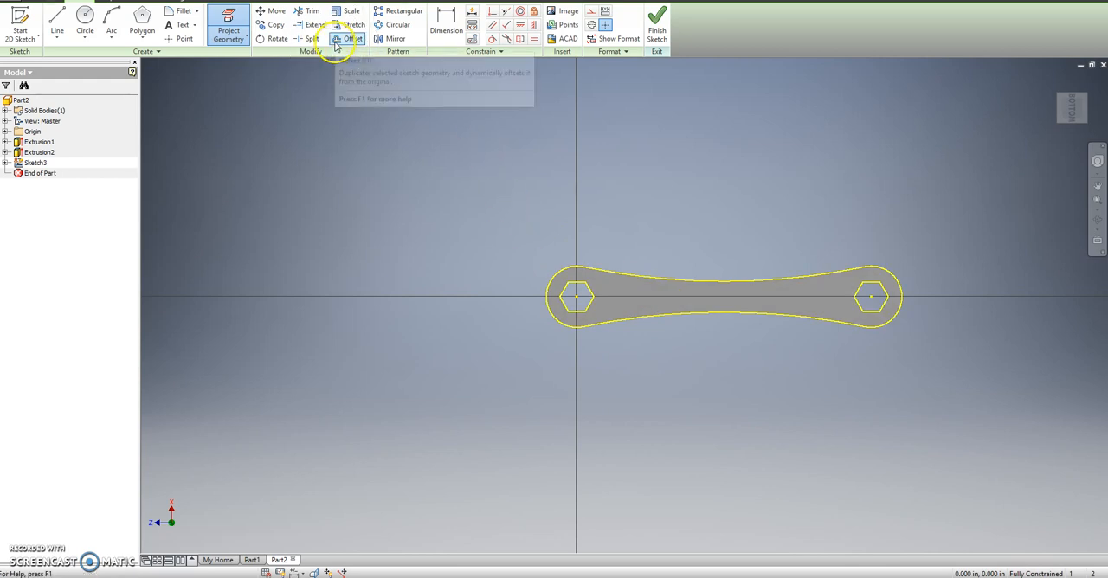
left_click(348, 38)
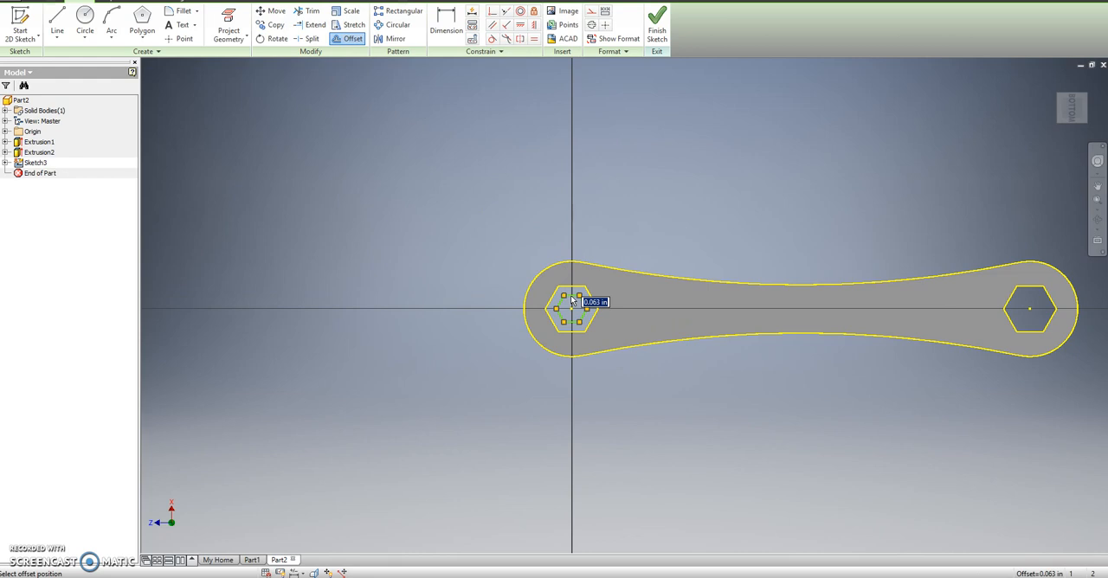
left_click(572, 308)
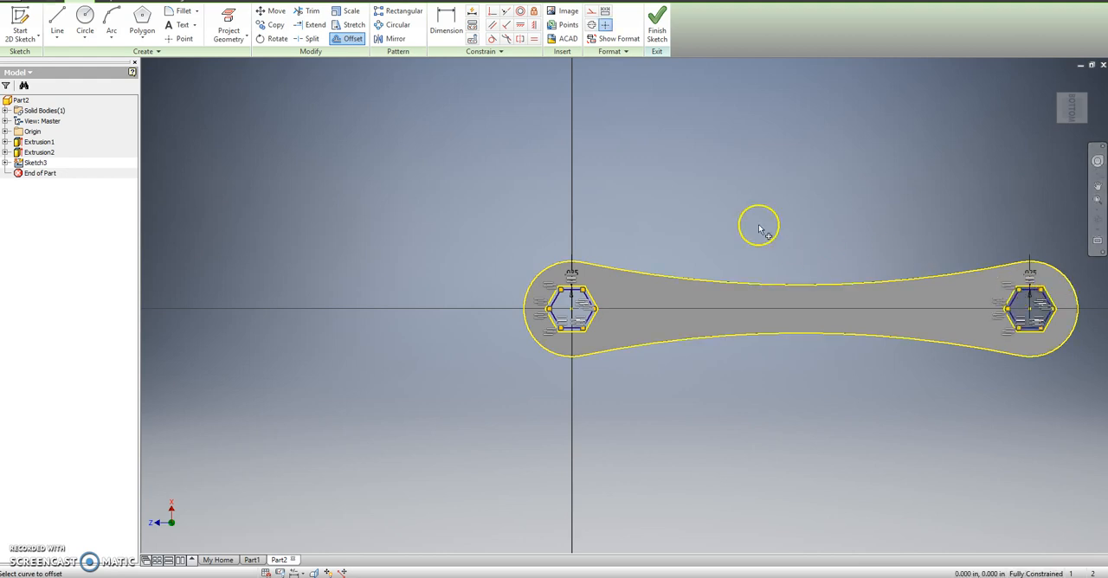
scroll("up", 3)
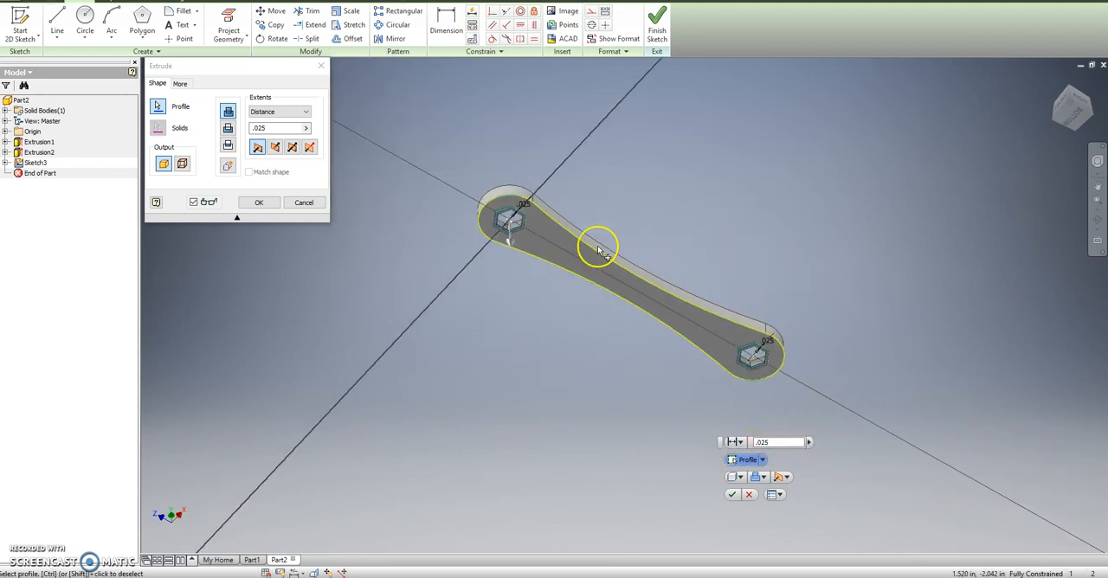
- Extrude the bands around both hex holes .025 to form raised ledges
left_click(275, 147)
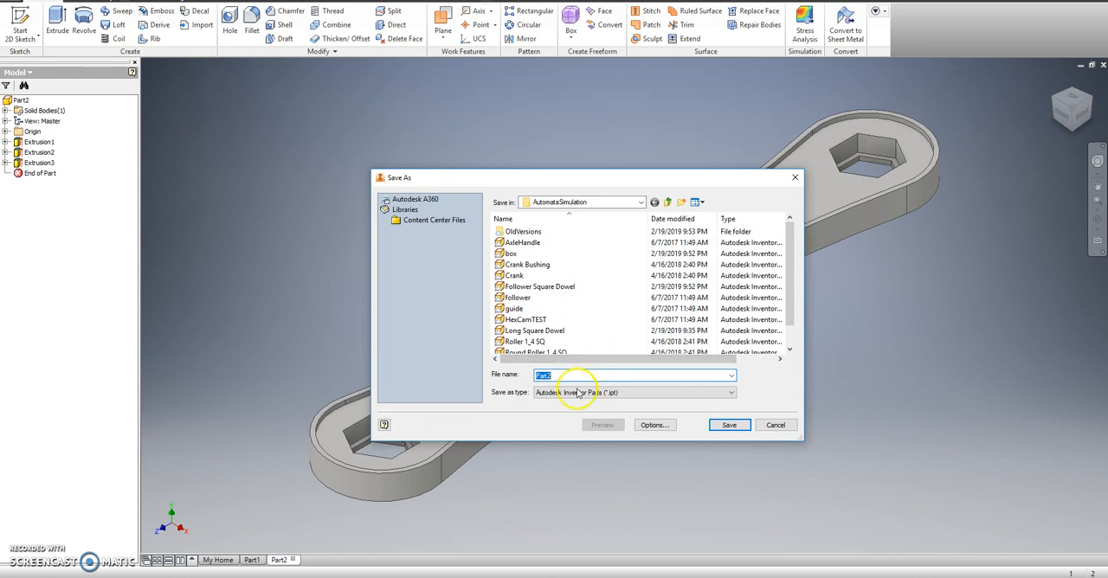
- Save the part as 'Basic top' in My Drive > Manufacturing > Projects > Swiss Army Keychain
left_click(641, 201)
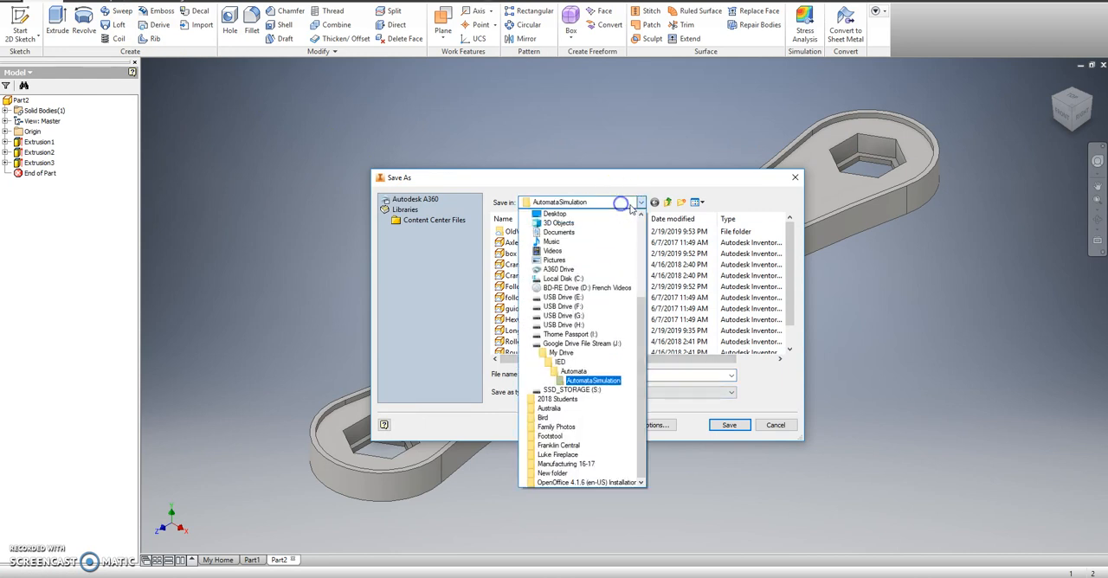
left_click(582, 343)
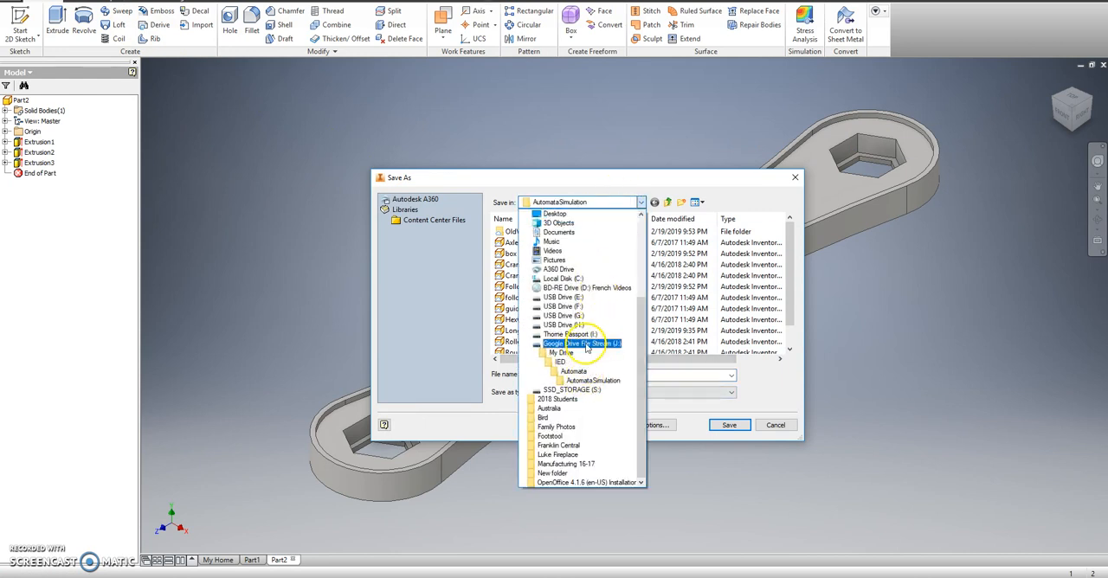
left_click(561, 354)
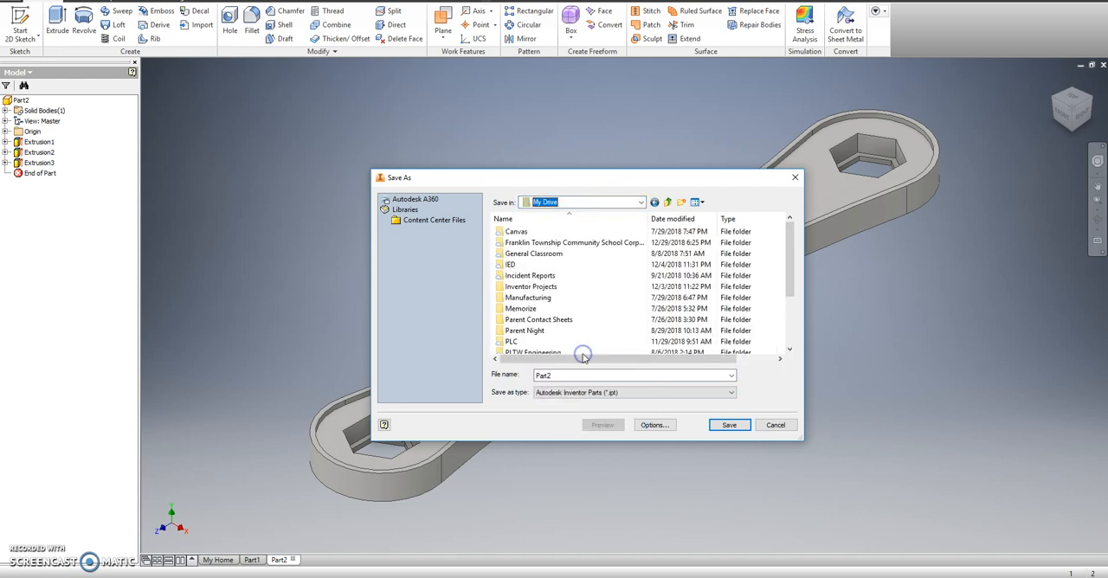
double_click(528, 297)
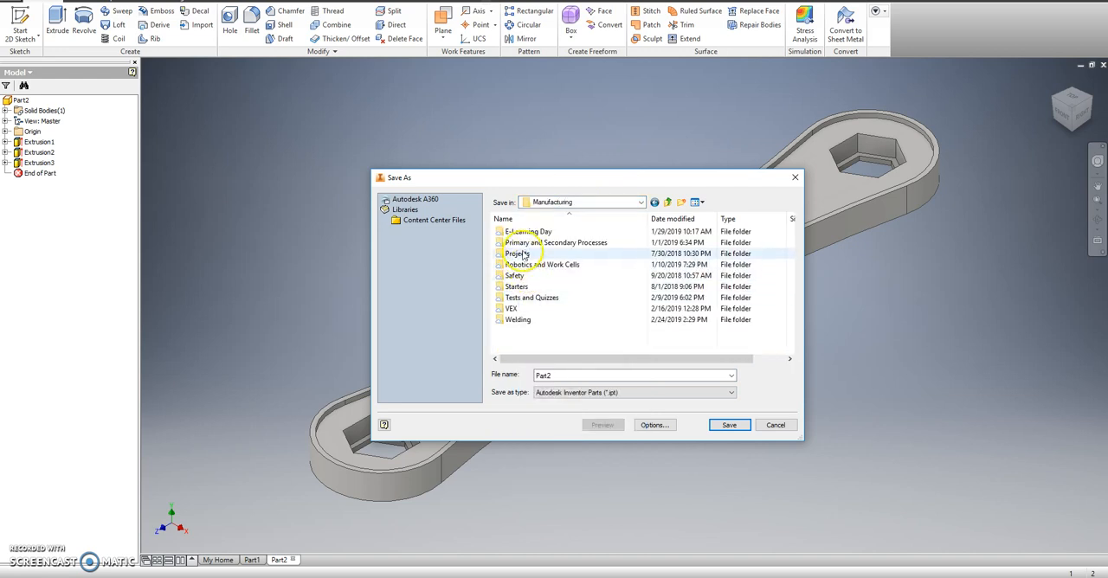
double_click(516, 253)
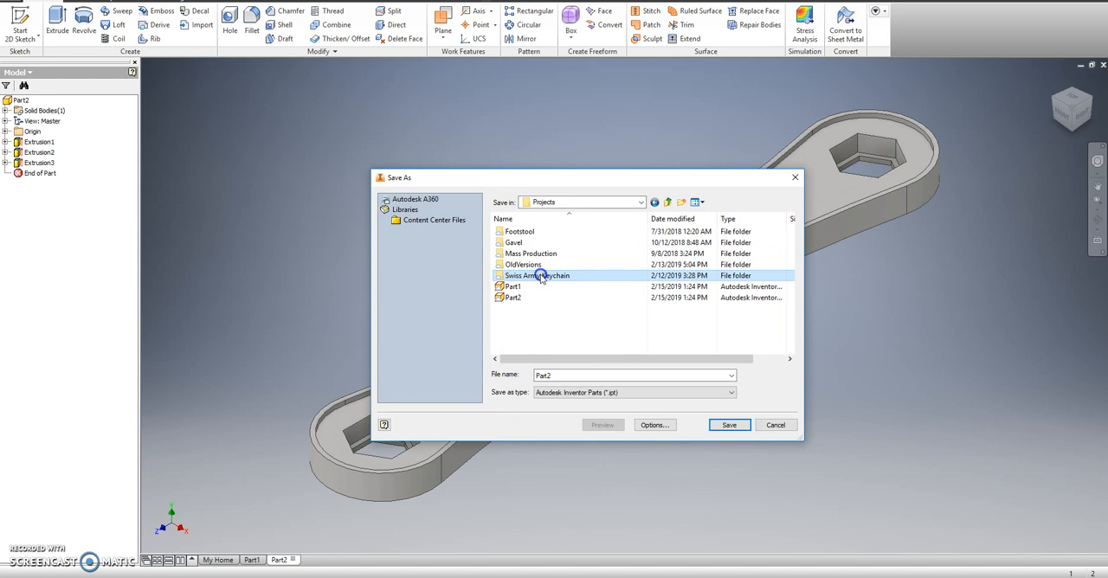
double_click(536, 275)
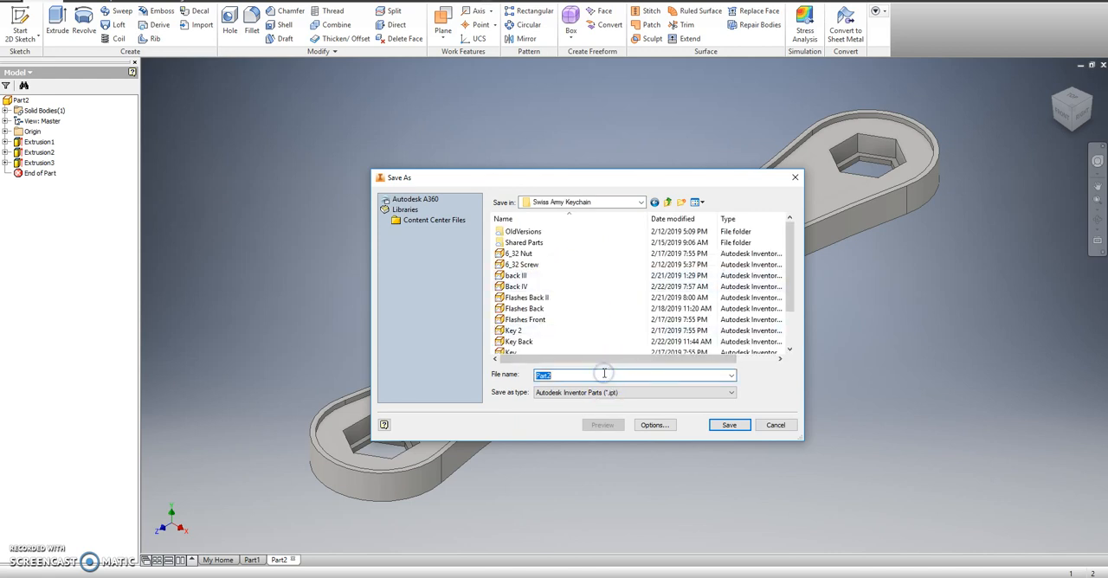
type("Bac")
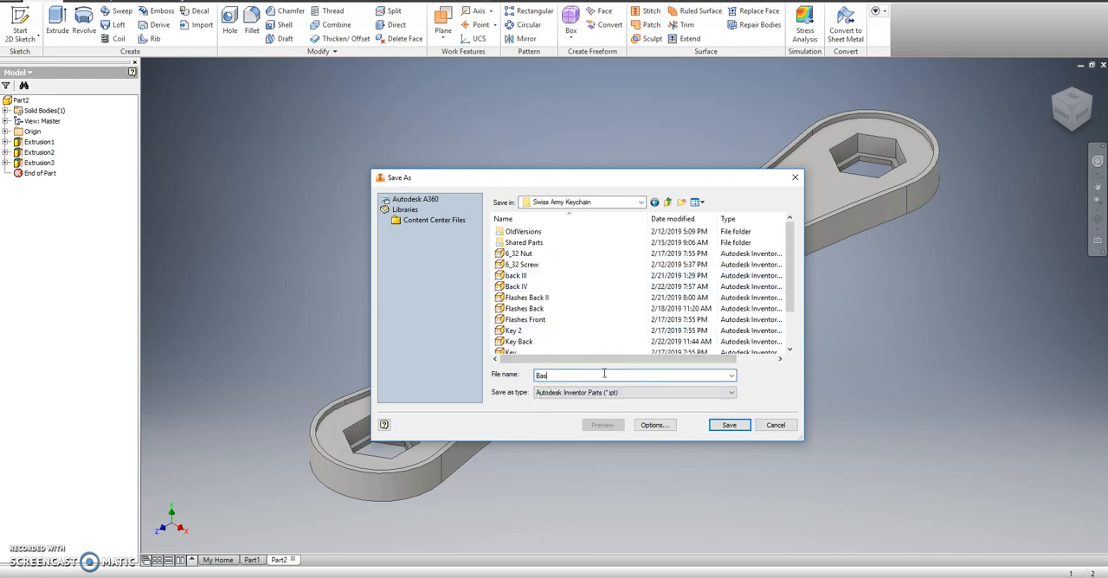
type("Basic top")
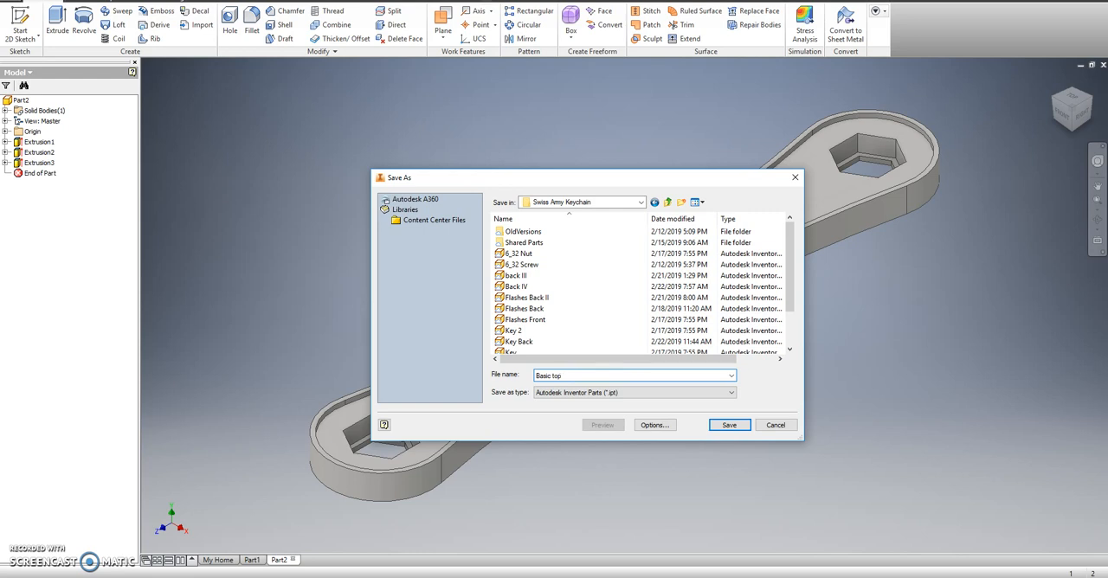
left_click(729, 426)
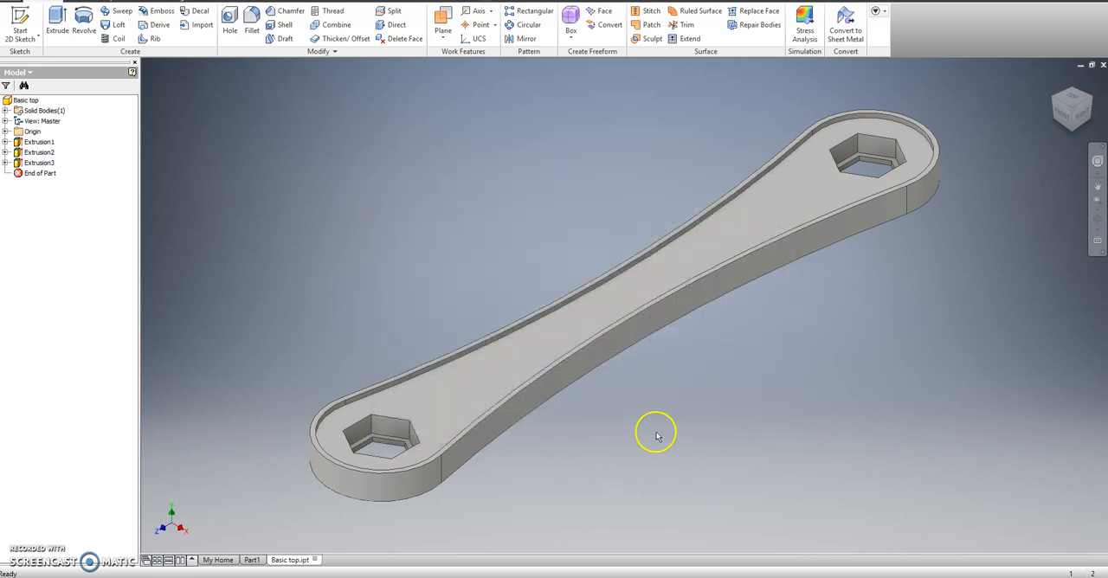
mouse_move(633, 432)
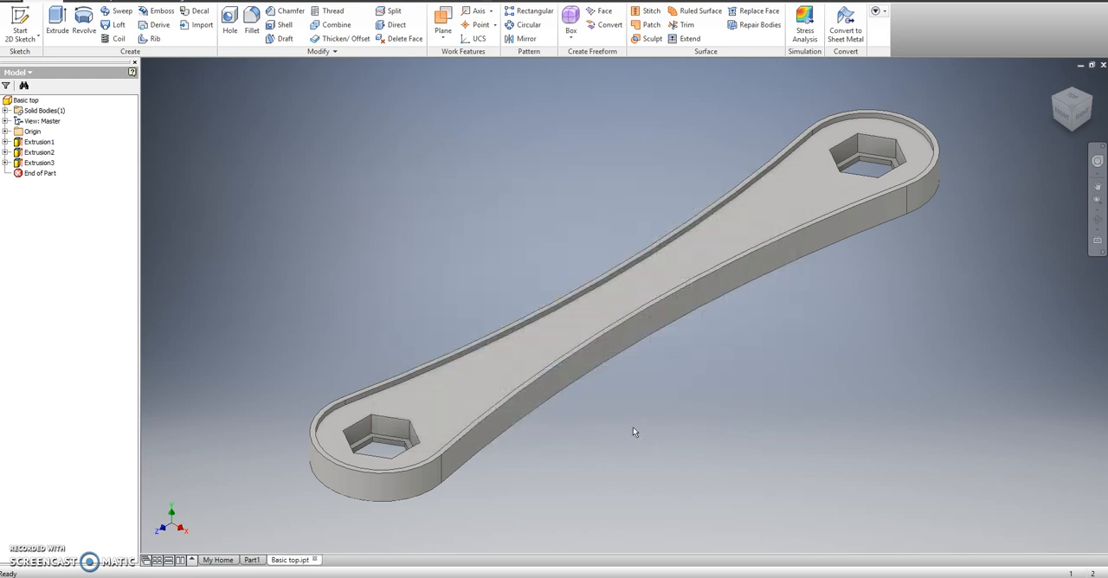
- Save a copy of the part as 'Basic bottom' in the keychain folder via Save As
left_click(18, 9)
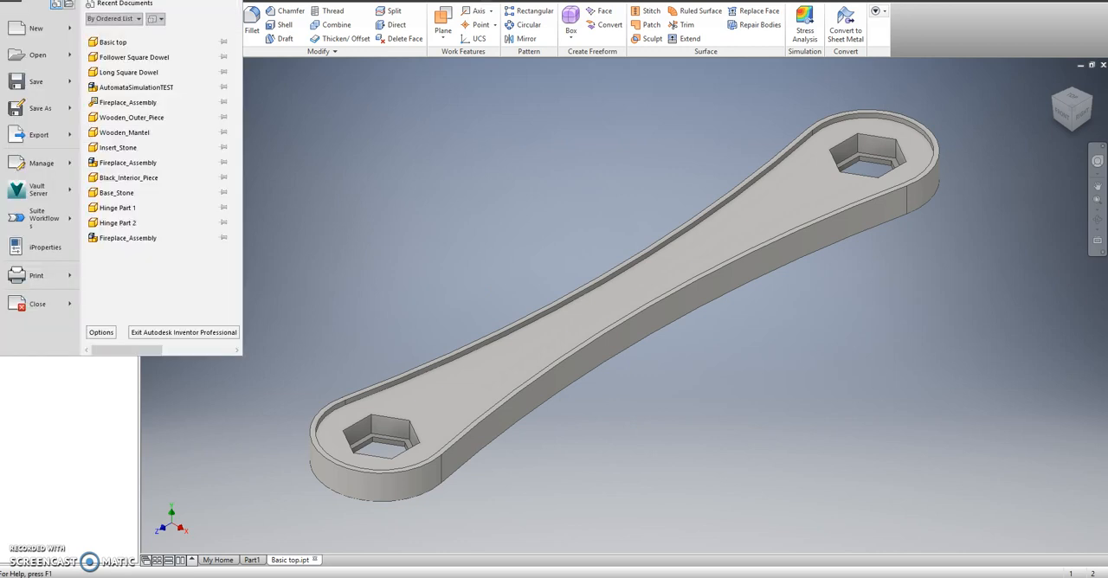
left_click(40, 107)
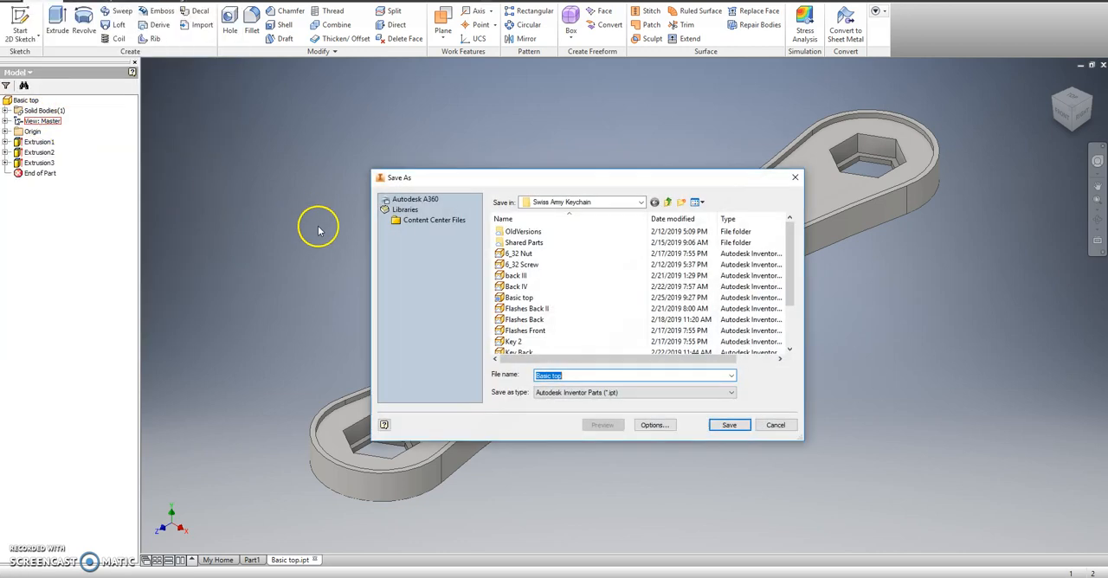
left_click(554, 374)
type("bottom")
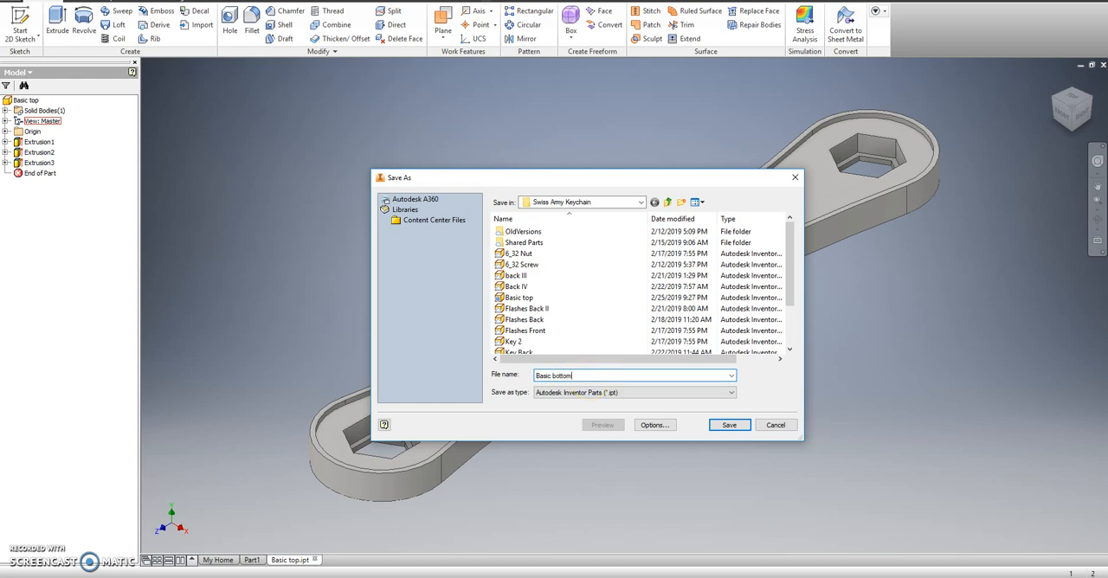
mouse_move(729, 426)
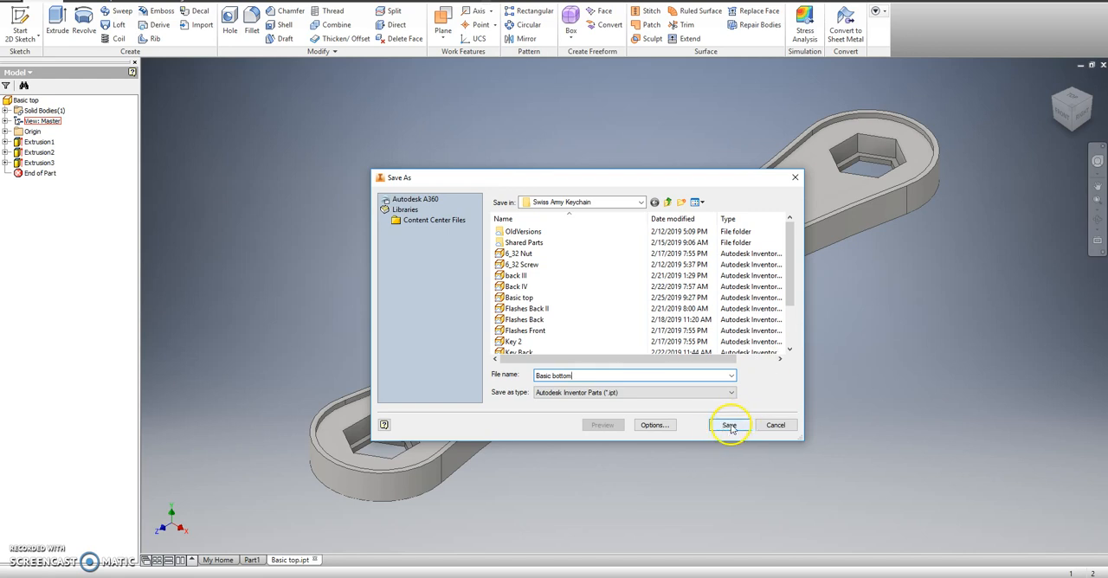
left_click(727, 426)
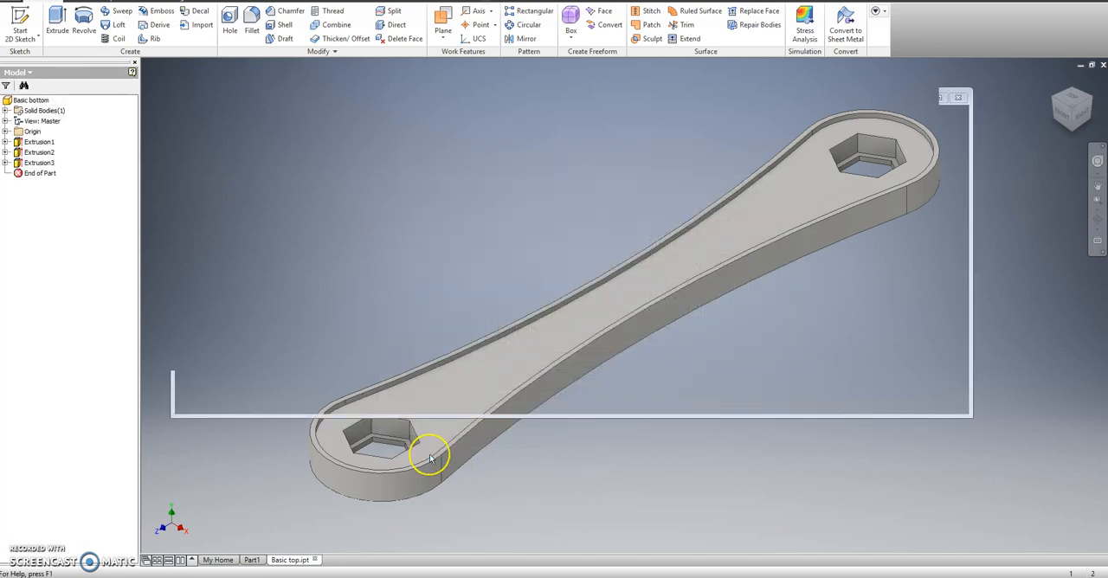
- Set the base extrusion (Extrusion1) distance to 0.125 in
left_click(297, 561)
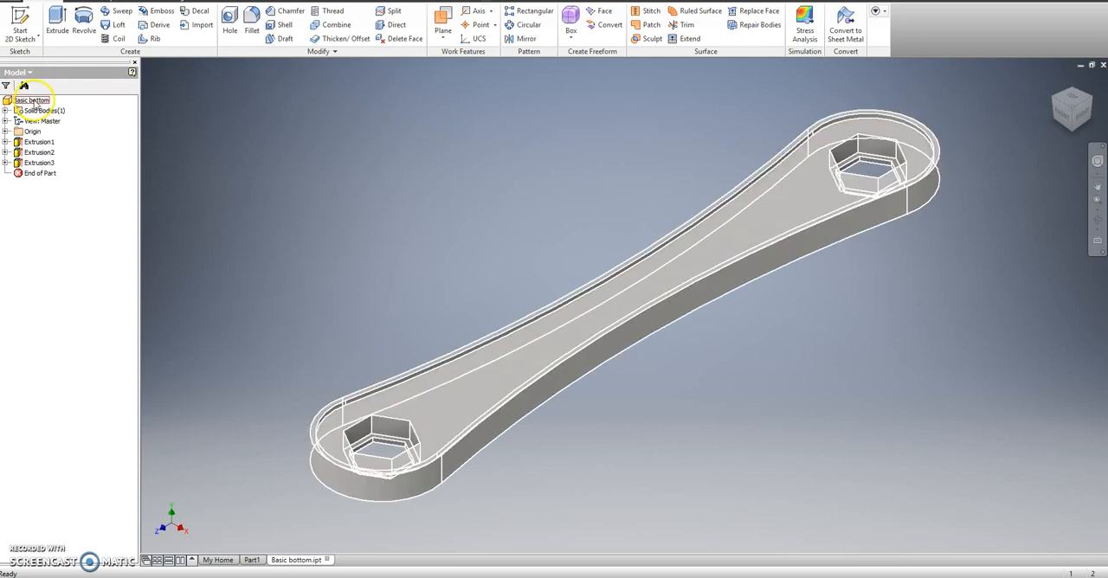
double_click(38, 142)
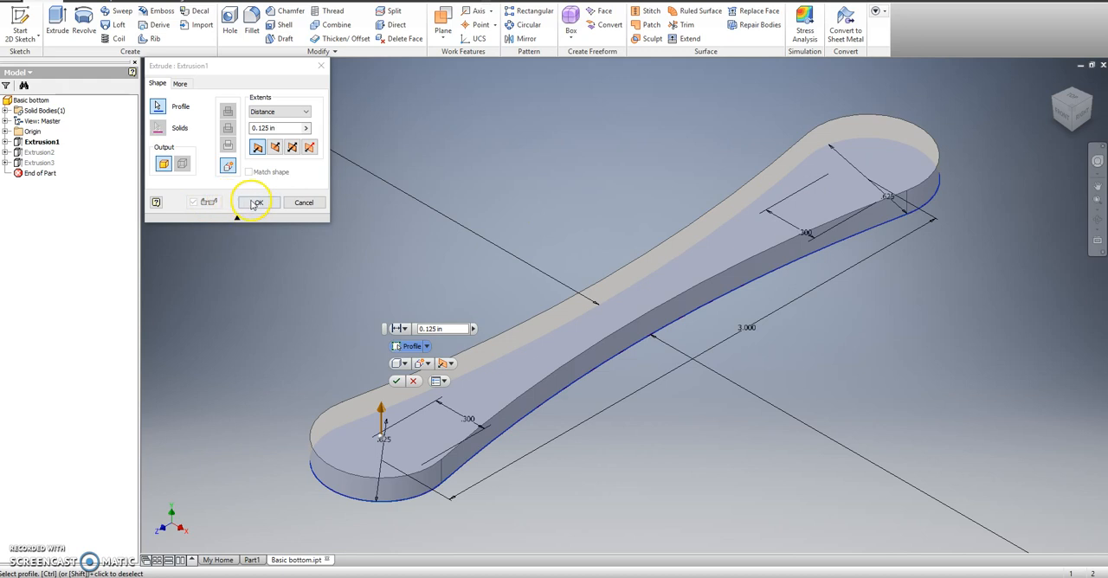
left_click(258, 200)
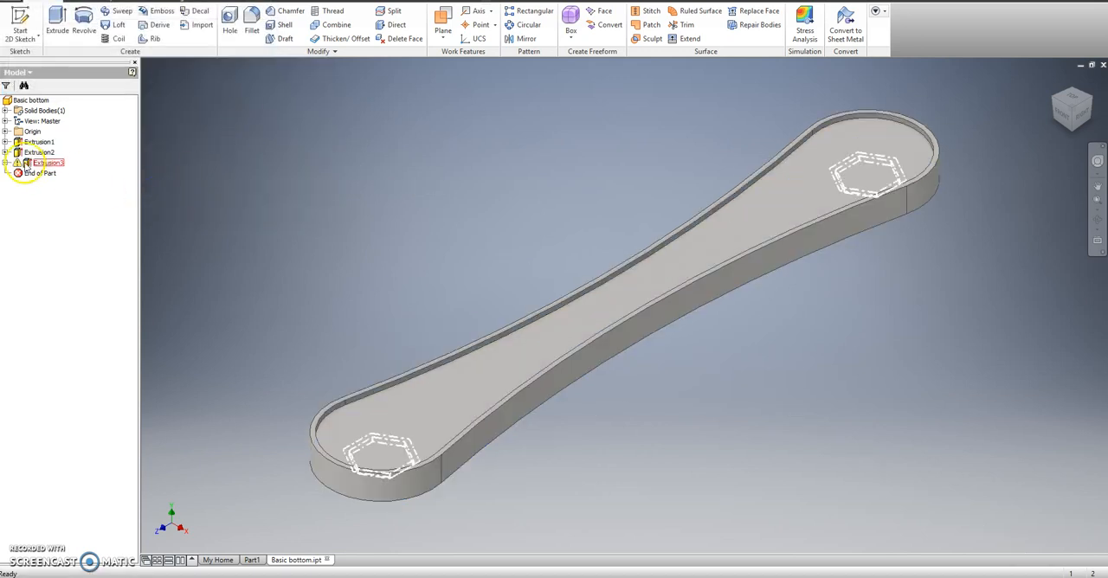
- Delete the hexagonal cutout feature (Extrusion3) from the browser
right_click(44, 163)
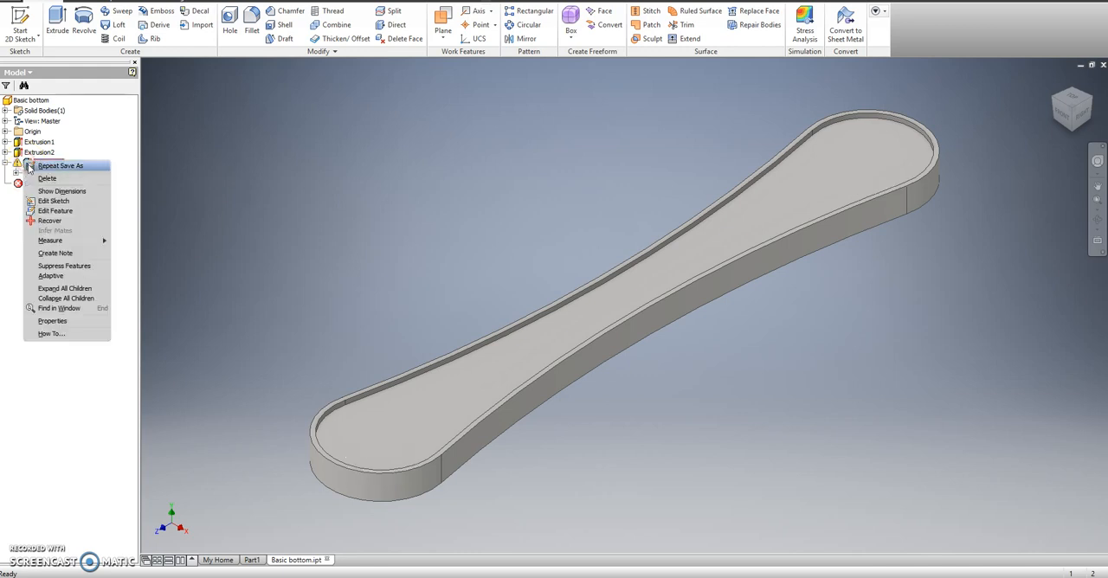
left_click(47, 178)
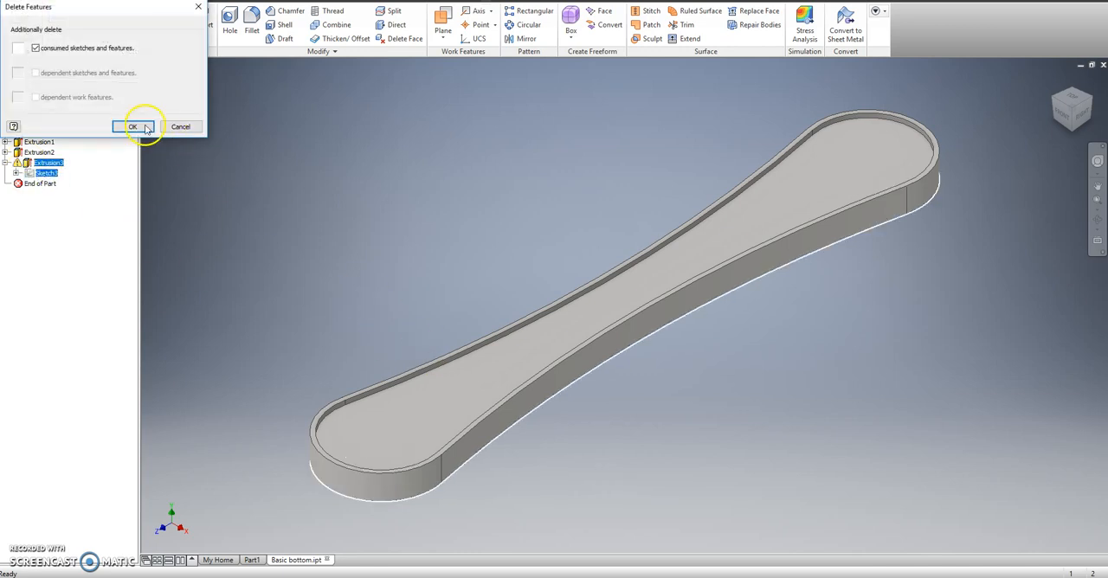
- Sketch two 0.26 circles centred in the left and right ends over projected edges
left_click(132, 127)
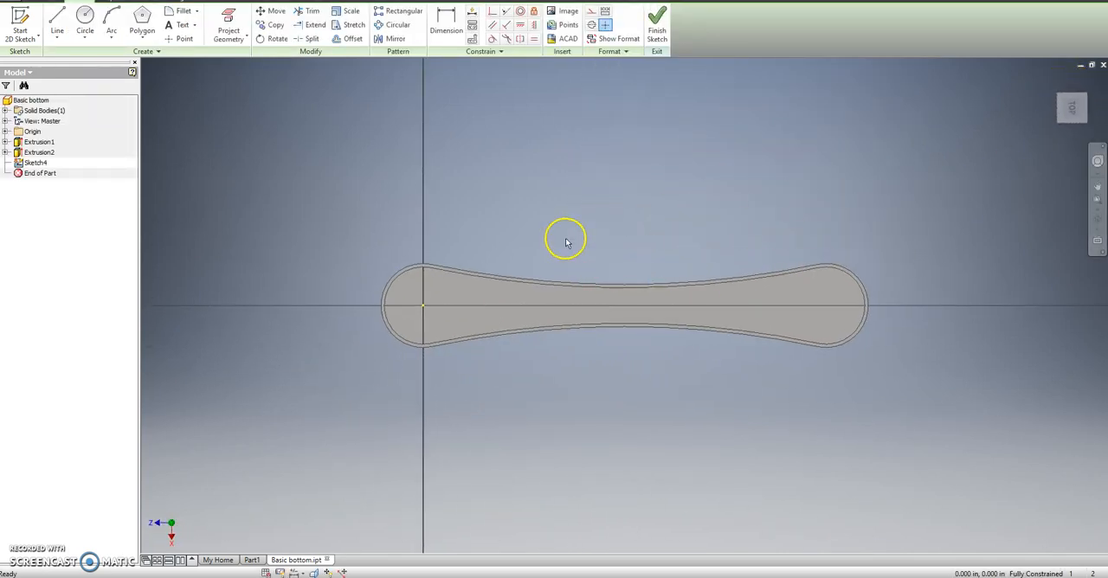
left_click(229, 25)
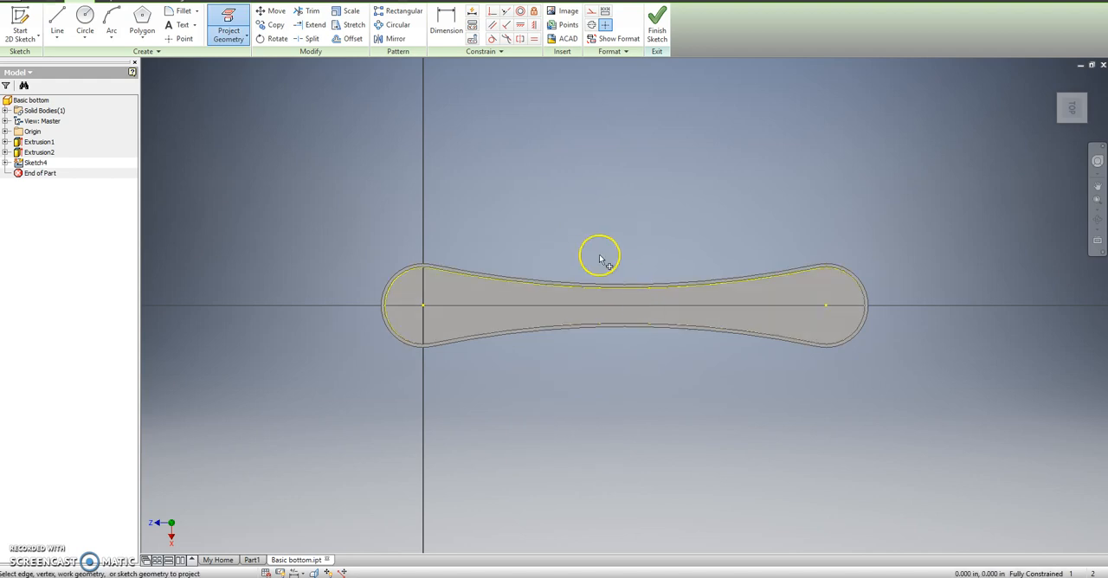
left_click(85, 17)
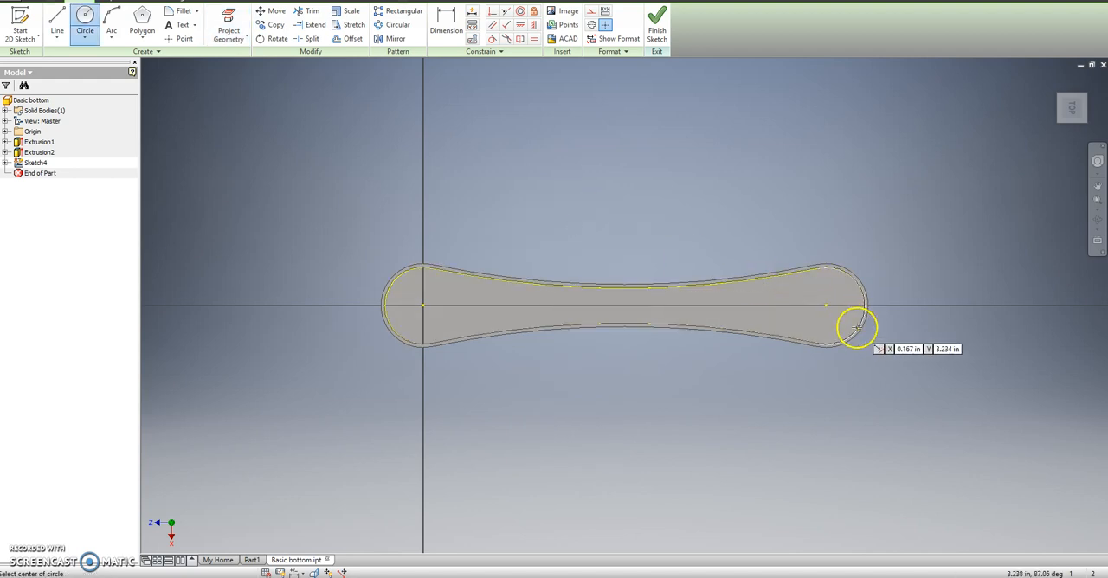
left_click(828, 305)
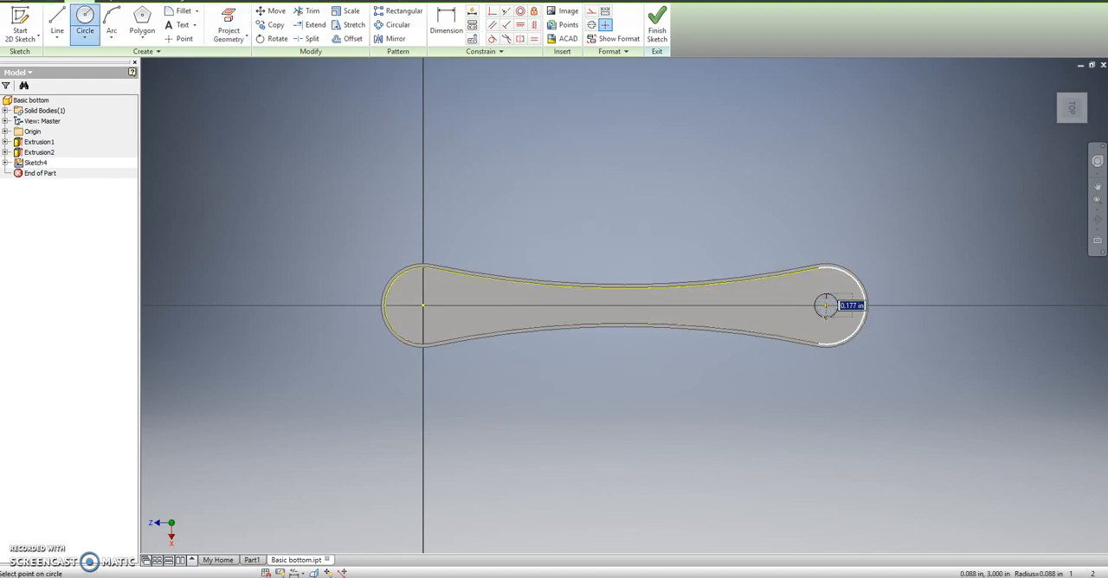
type(".26")
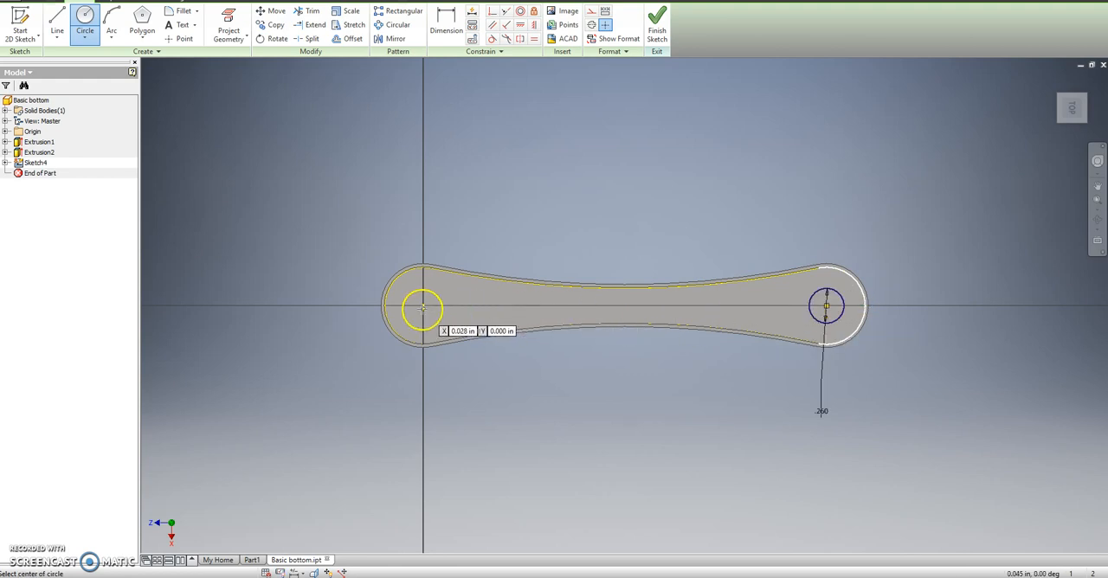
left_click(422, 308)
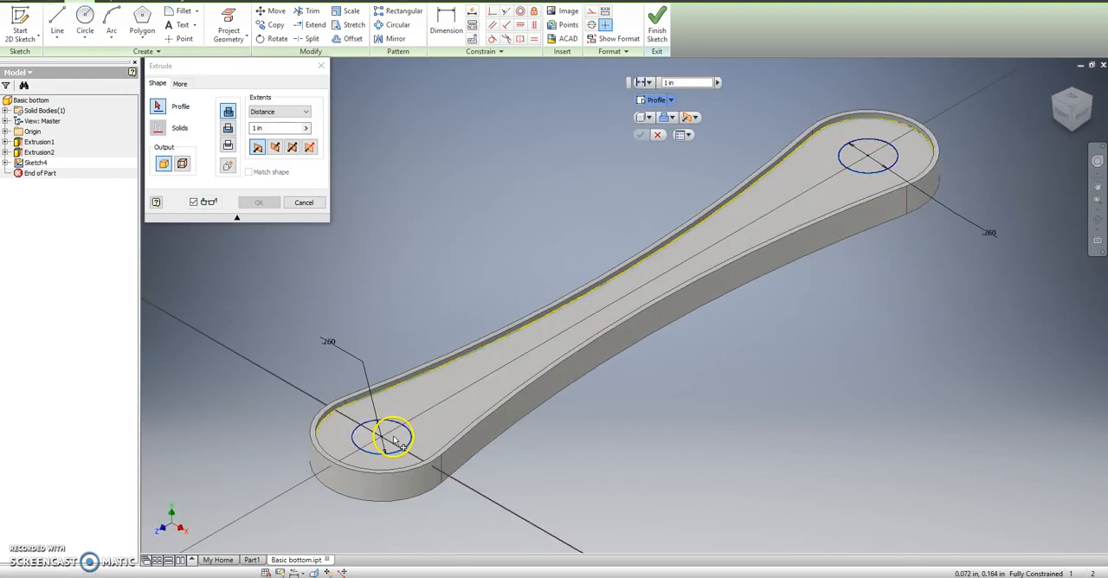
- Extrude-cut both circles through the part as round through-holes
left_click(392, 438)
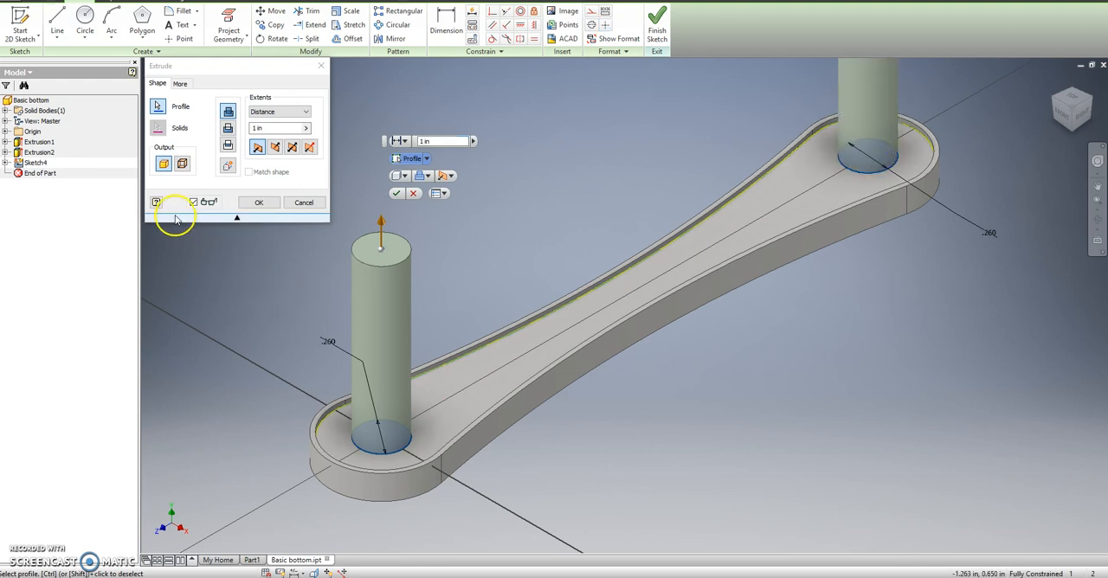
left_click(259, 200)
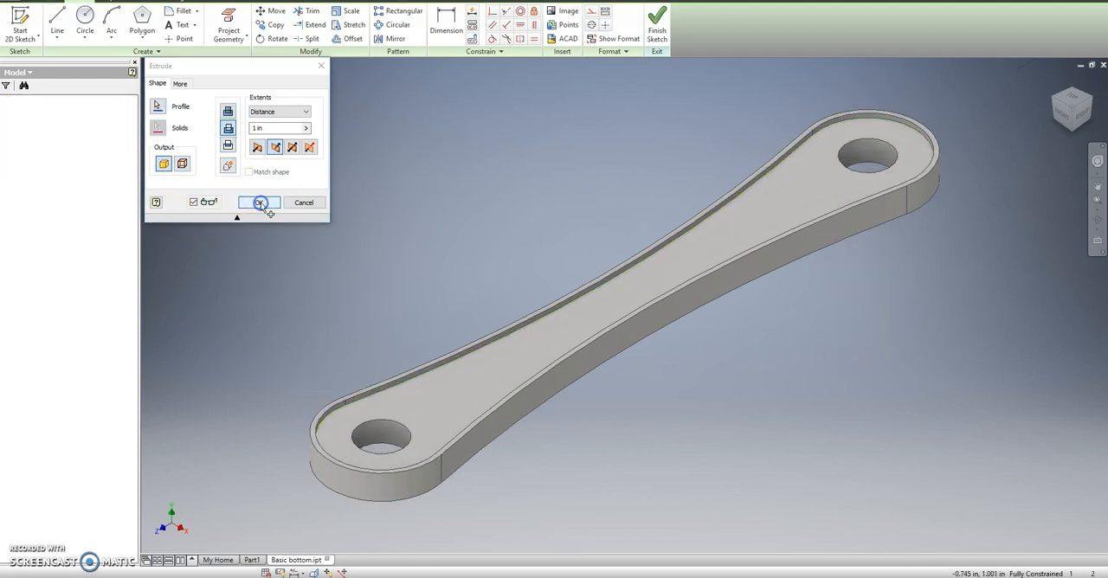
left_click(260, 201)
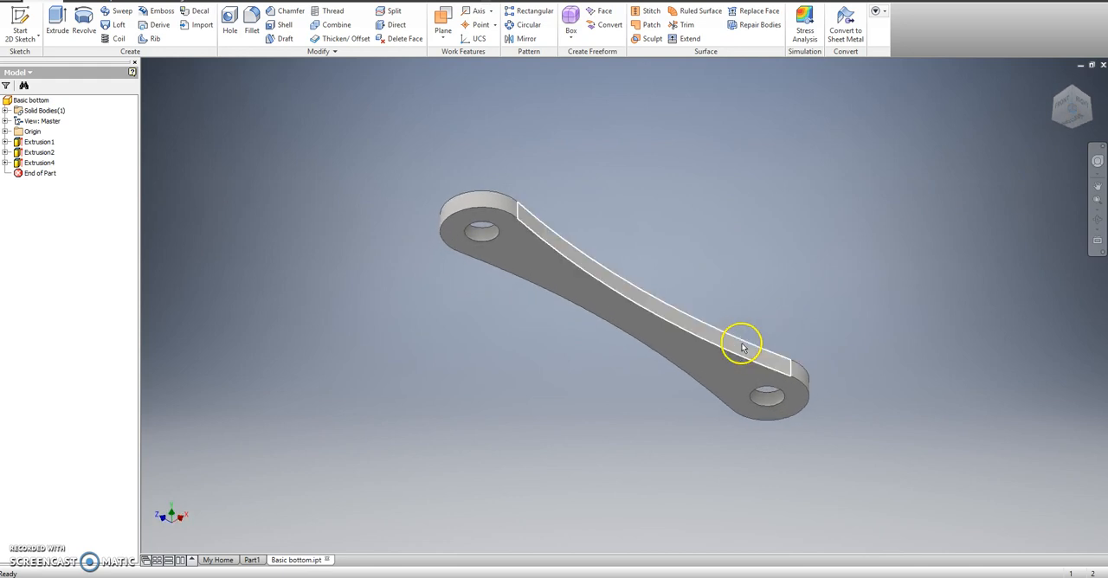
- Sketch on the underside, project the outline and hole edges, and offset rings around both holes
right_click(741, 346)
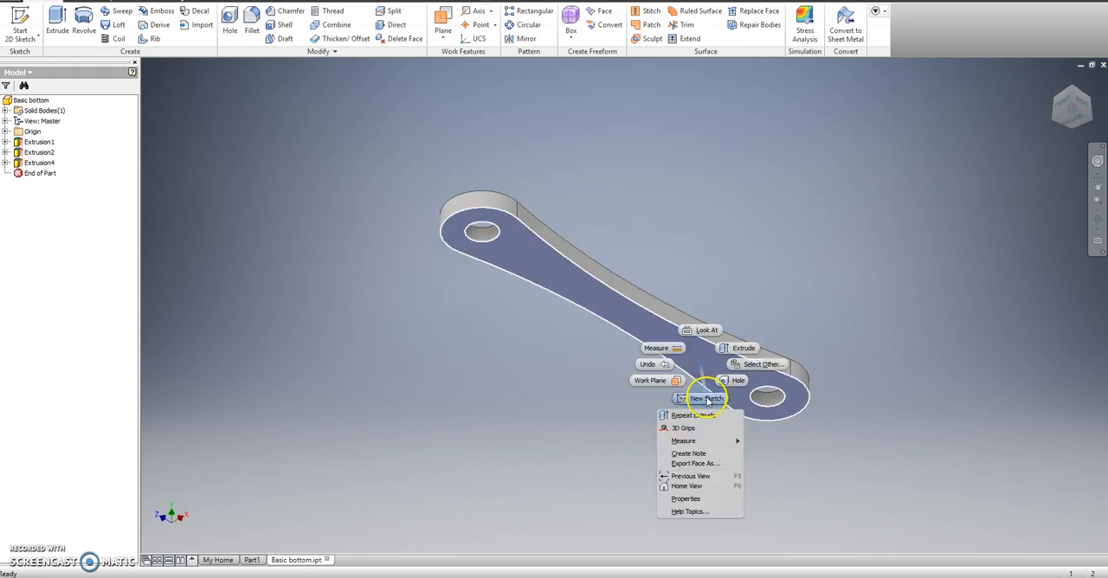
left_click(707, 398)
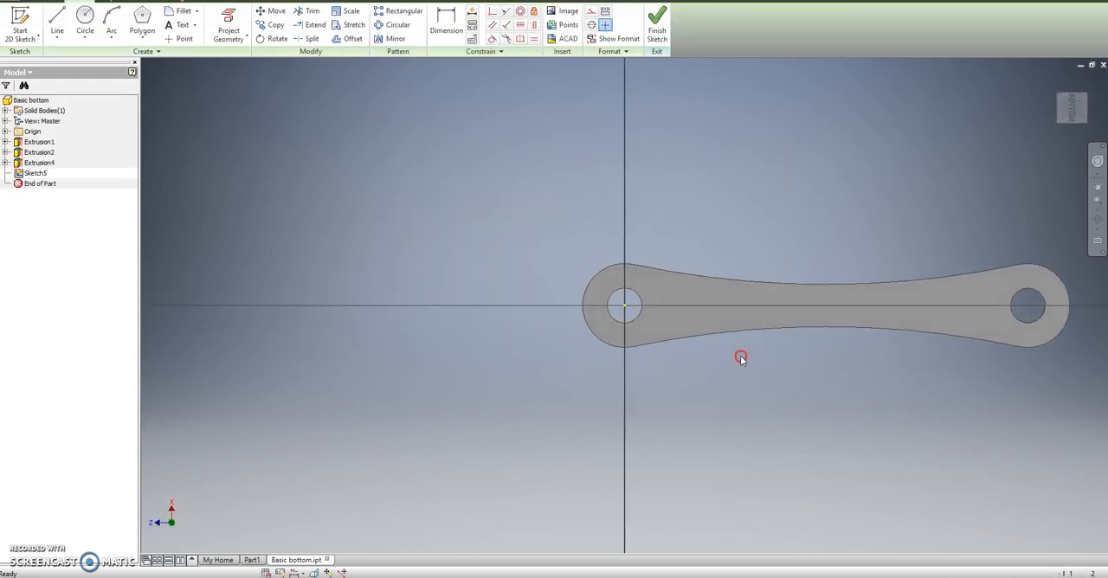
left_click(229, 24)
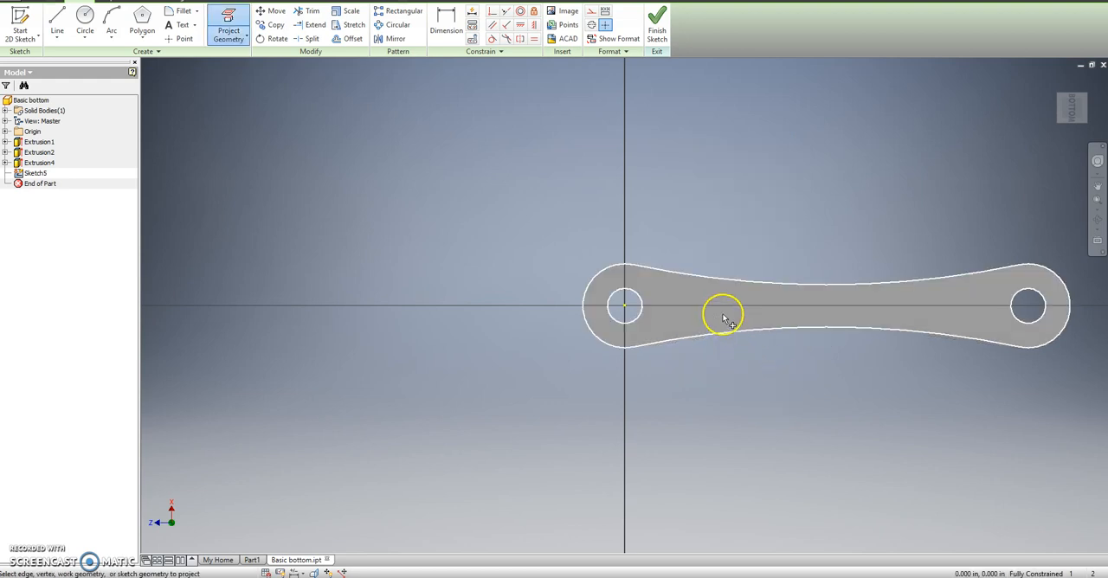
left_click(723, 315)
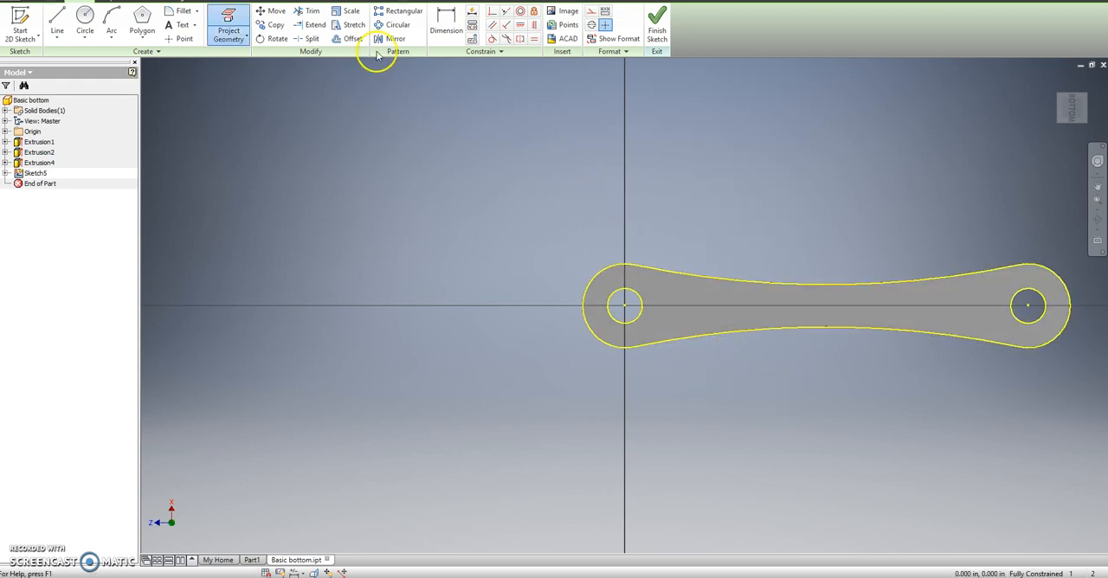
left_click(354, 38)
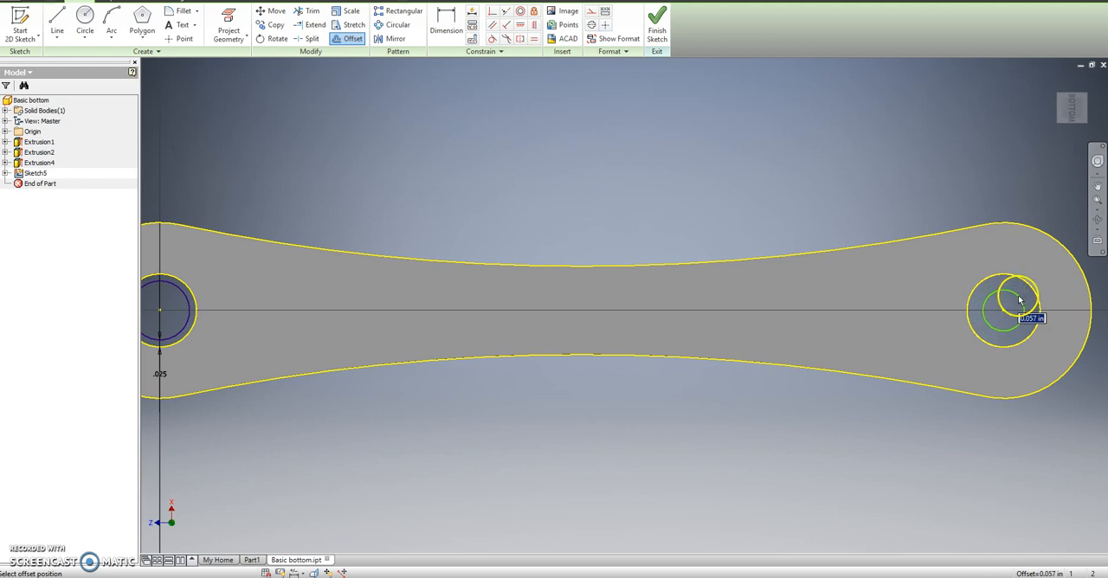
left_click(1018, 300)
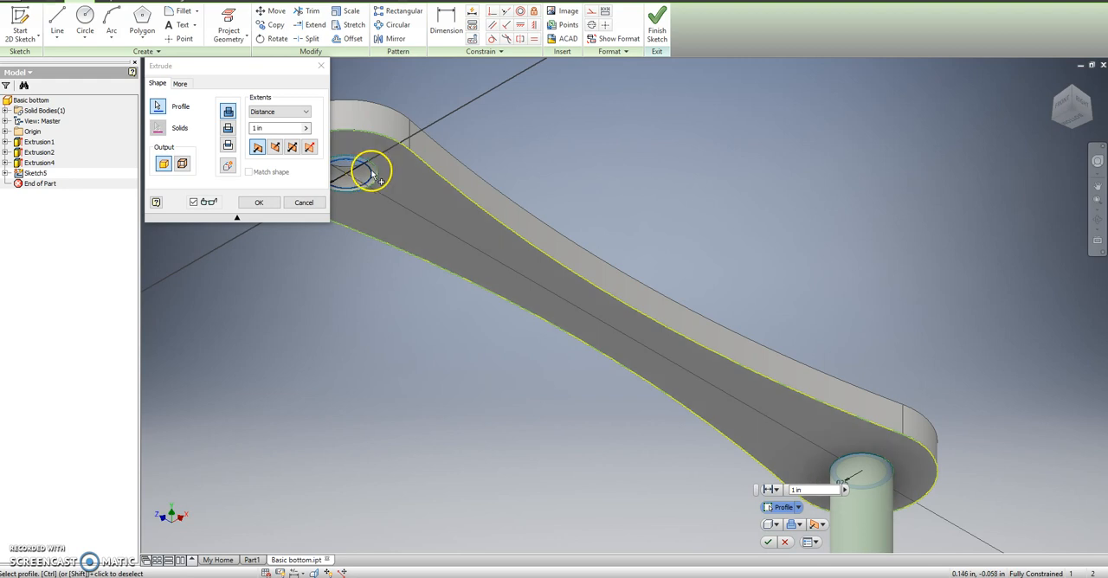
- Extrude-cut the offset rings into the part as shallow recessed lips
left_click(274, 147)
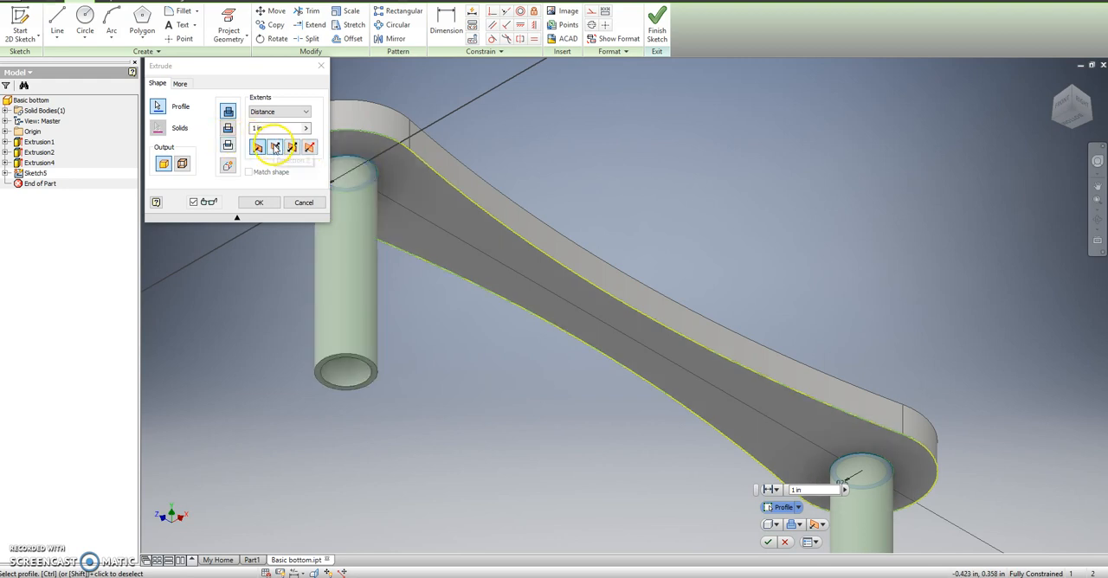
left_click(276, 147)
type(".025")
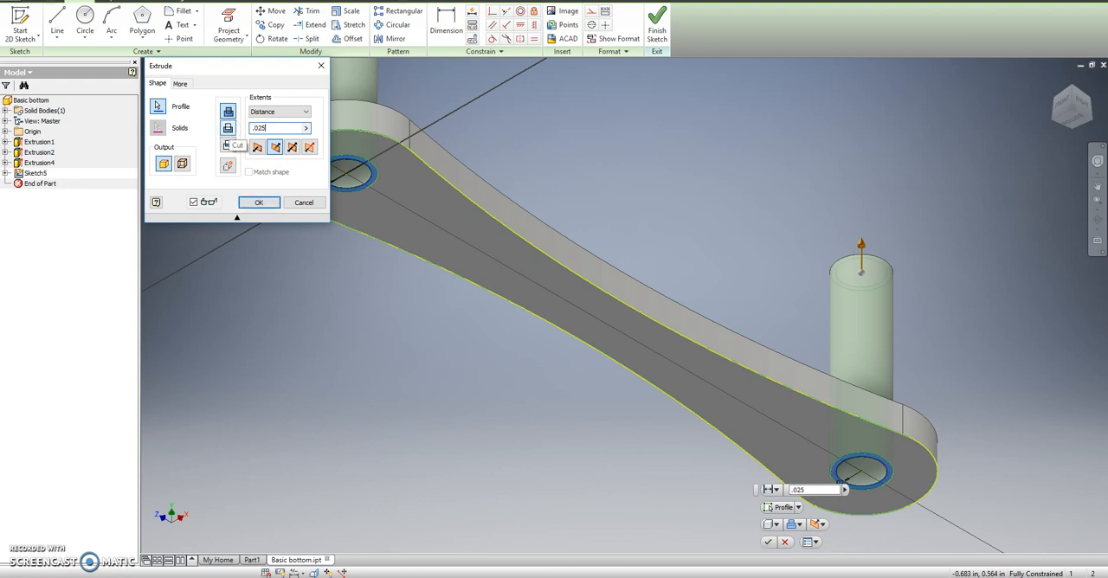
left_click(260, 201)
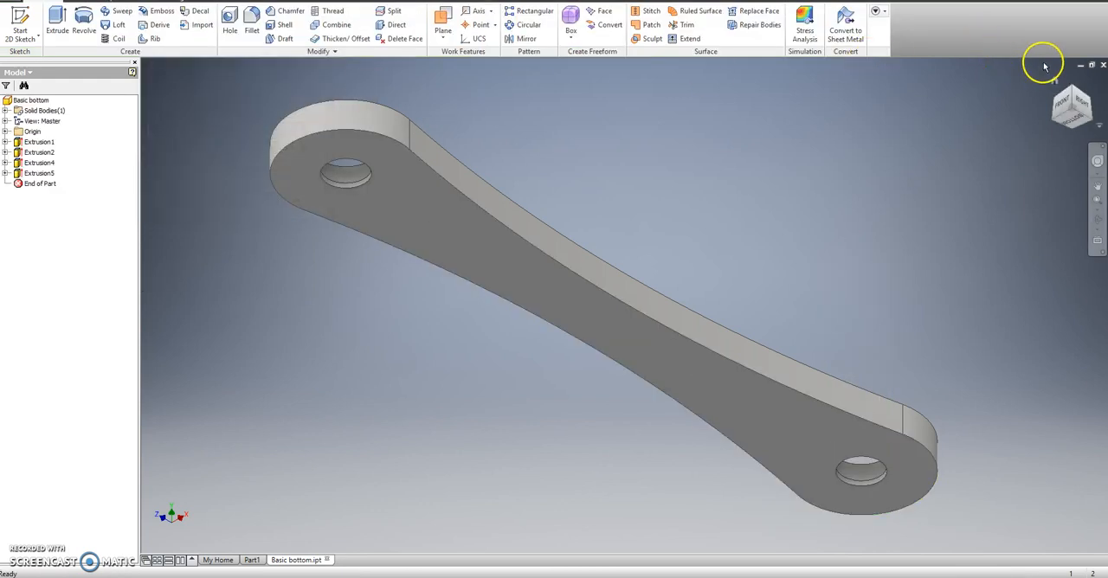